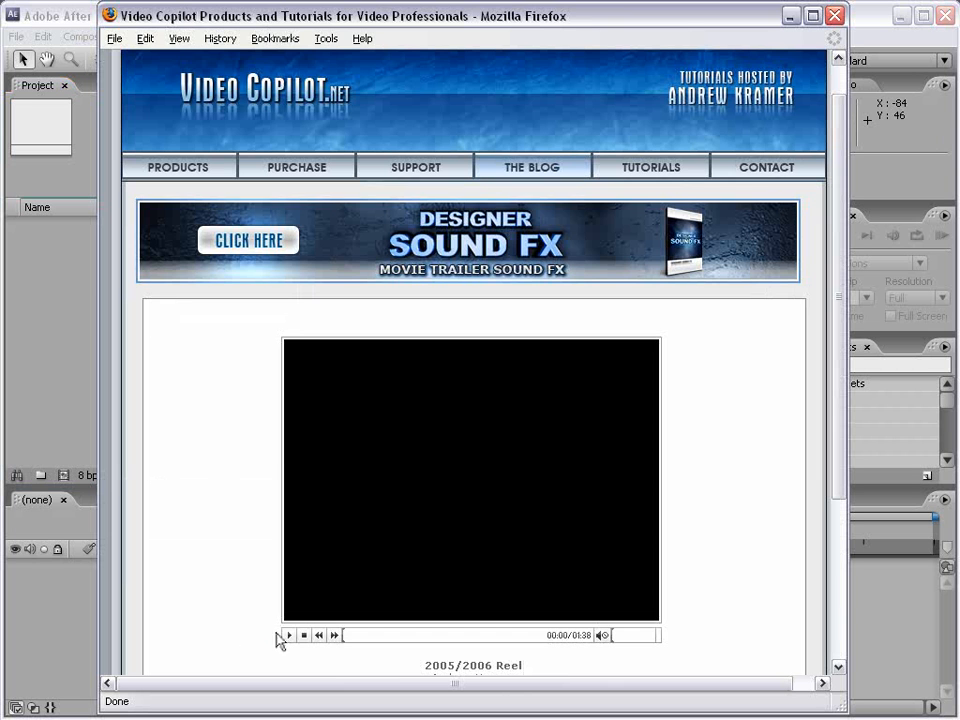
Step: Start playback of the 2005/2006 Reel on the Video Copilot page
click(288, 636)
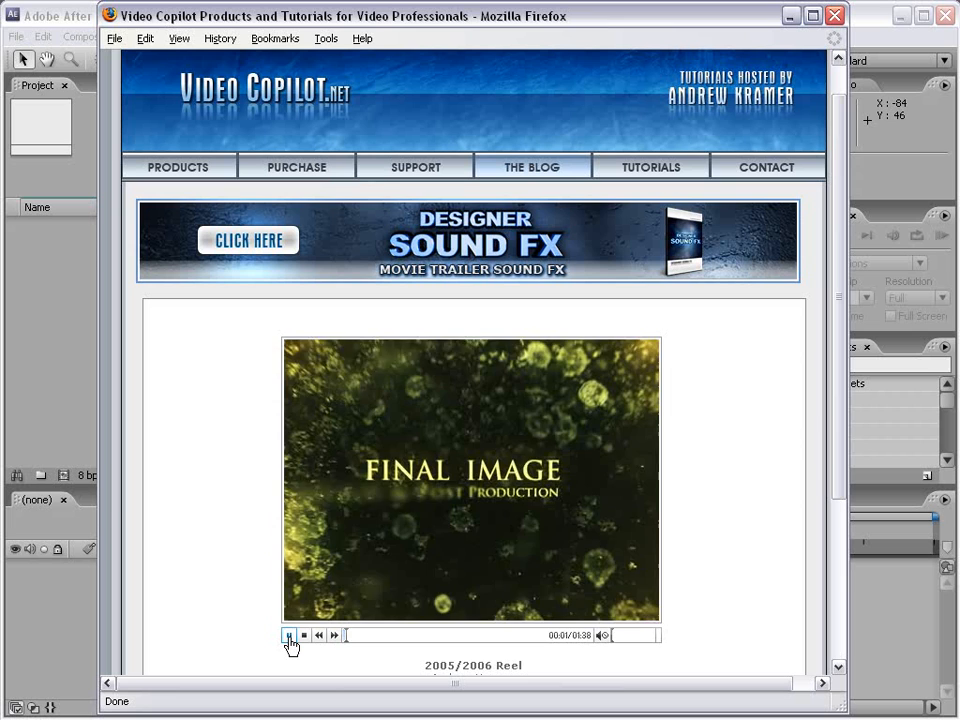
click(288, 636)
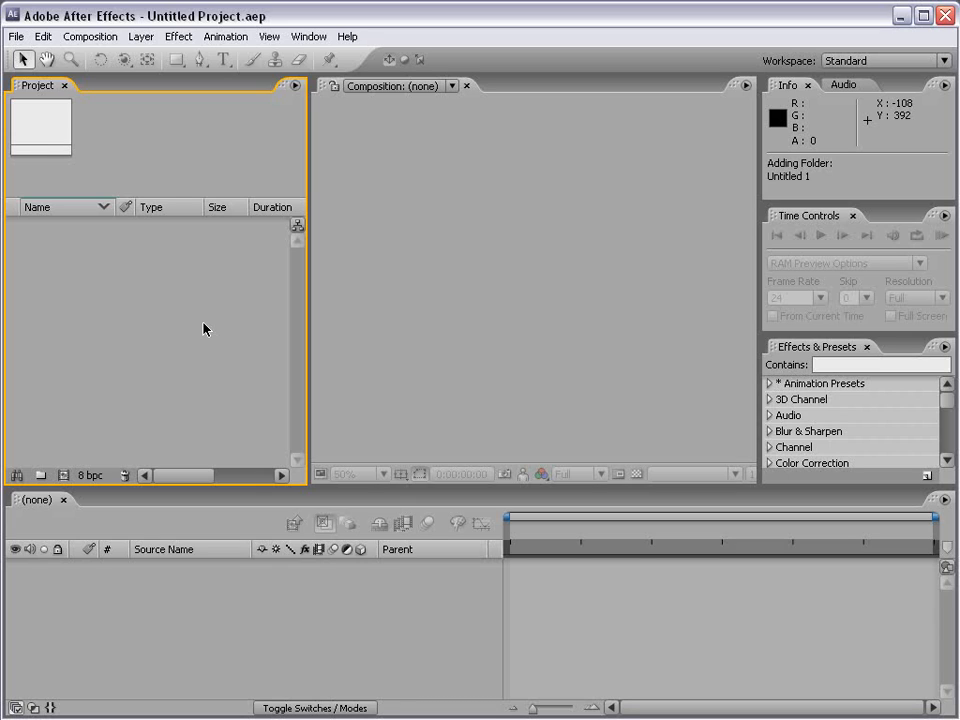
mouse_move(246, 480)
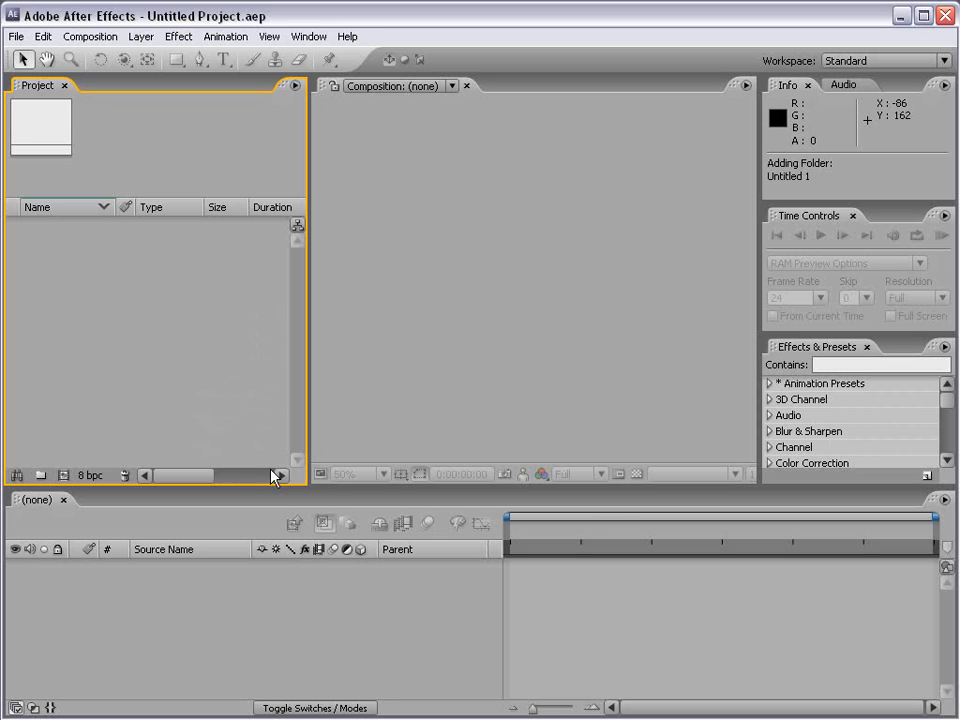
mouse_move(254, 292)
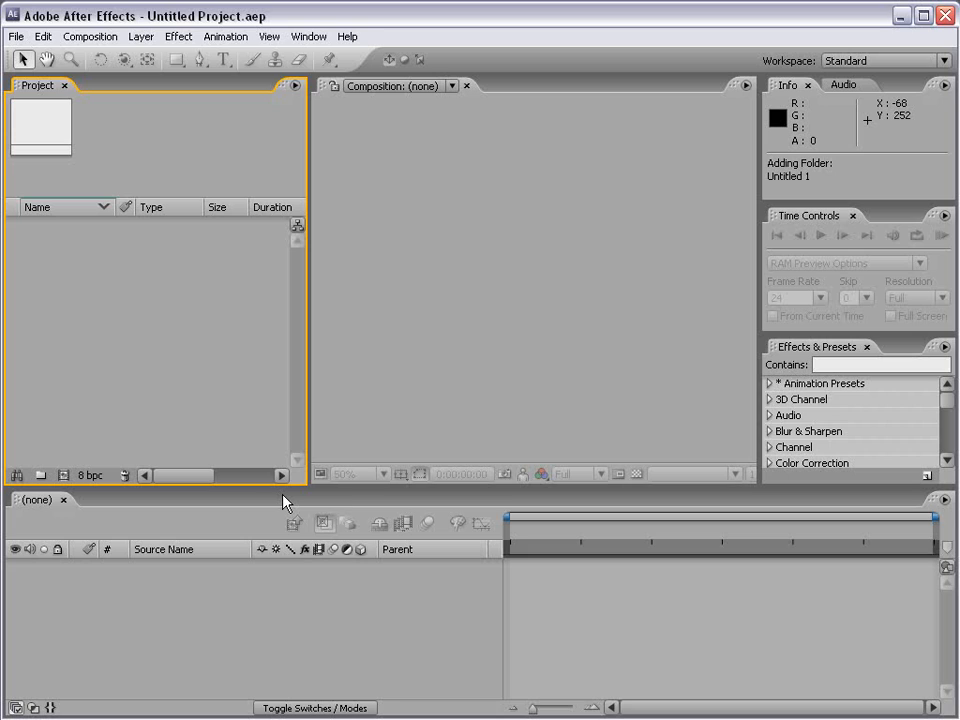
mouse_move(224, 384)
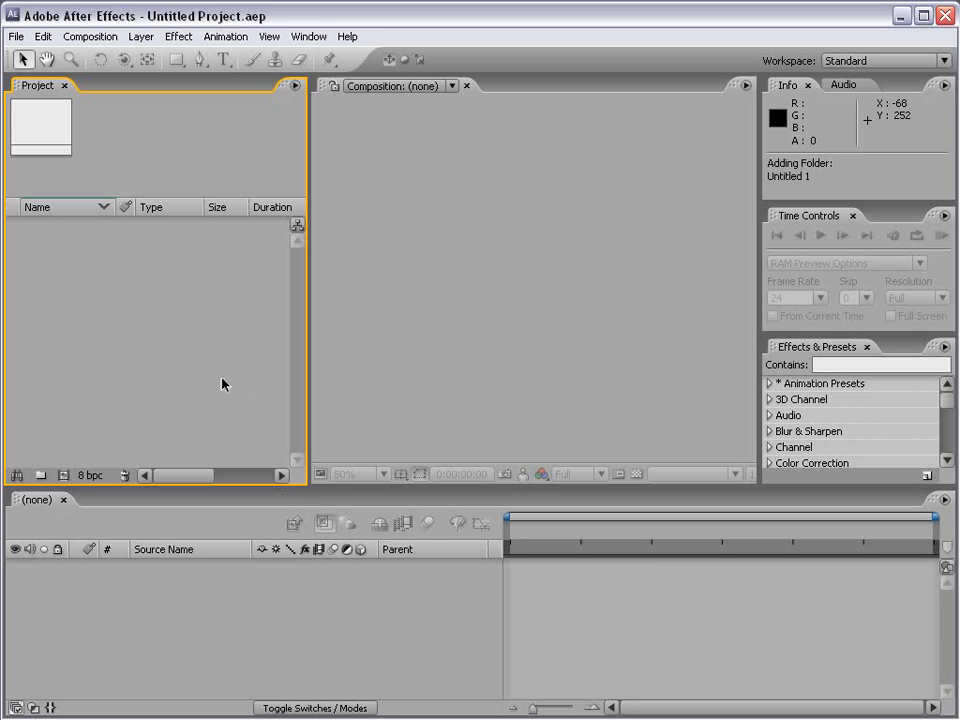
mouse_move(88, 352)
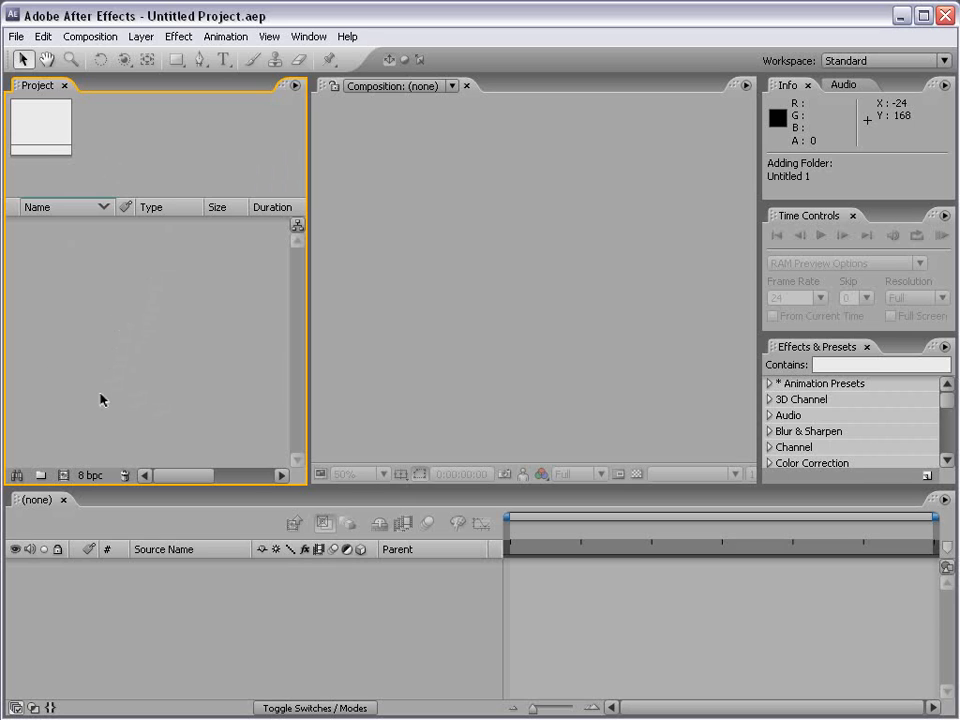
mouse_move(144, 360)
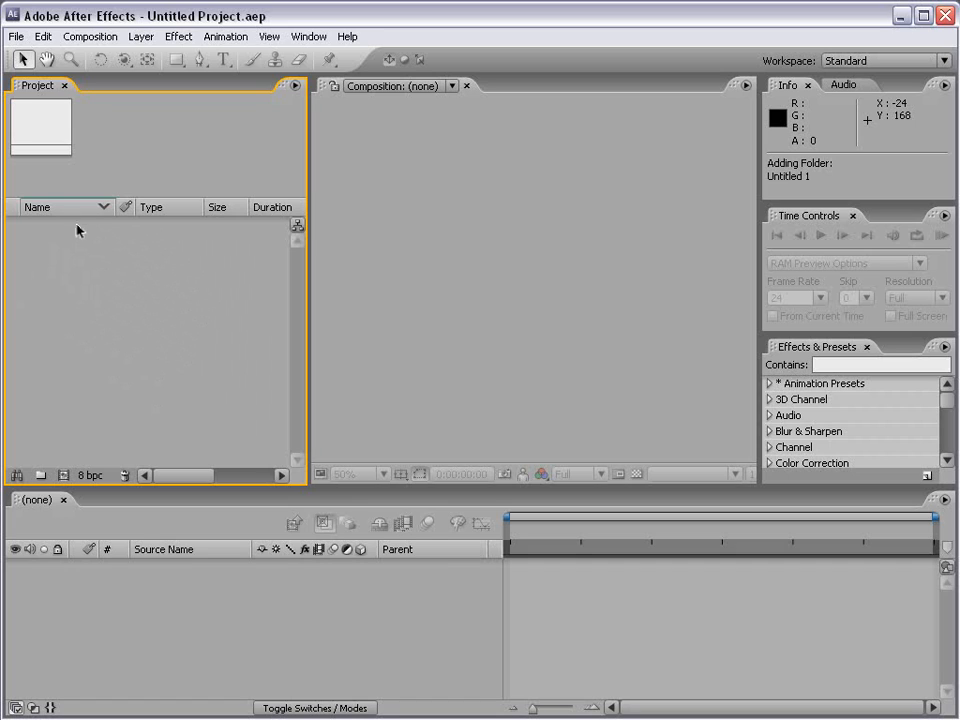
mouse_move(84, 264)
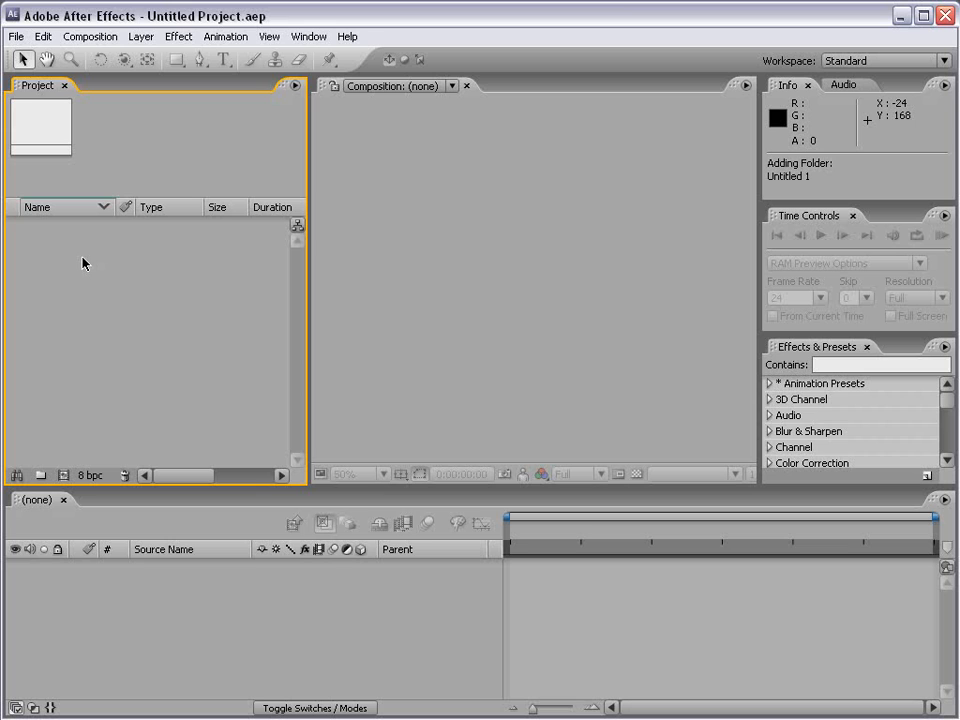
click(20, 36)
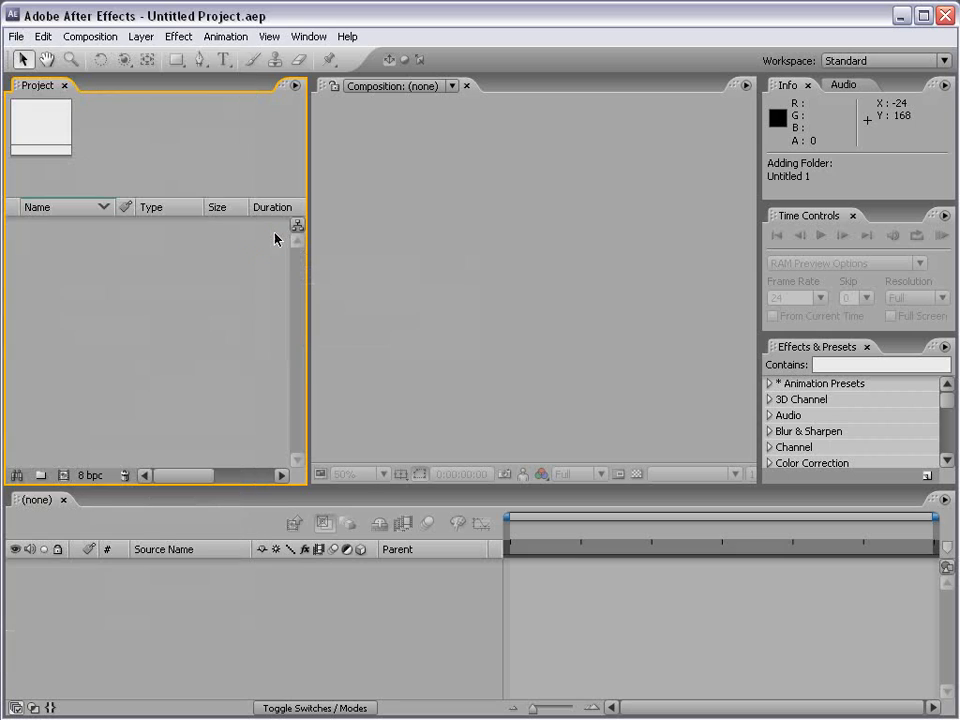
mouse_move(76, 308)
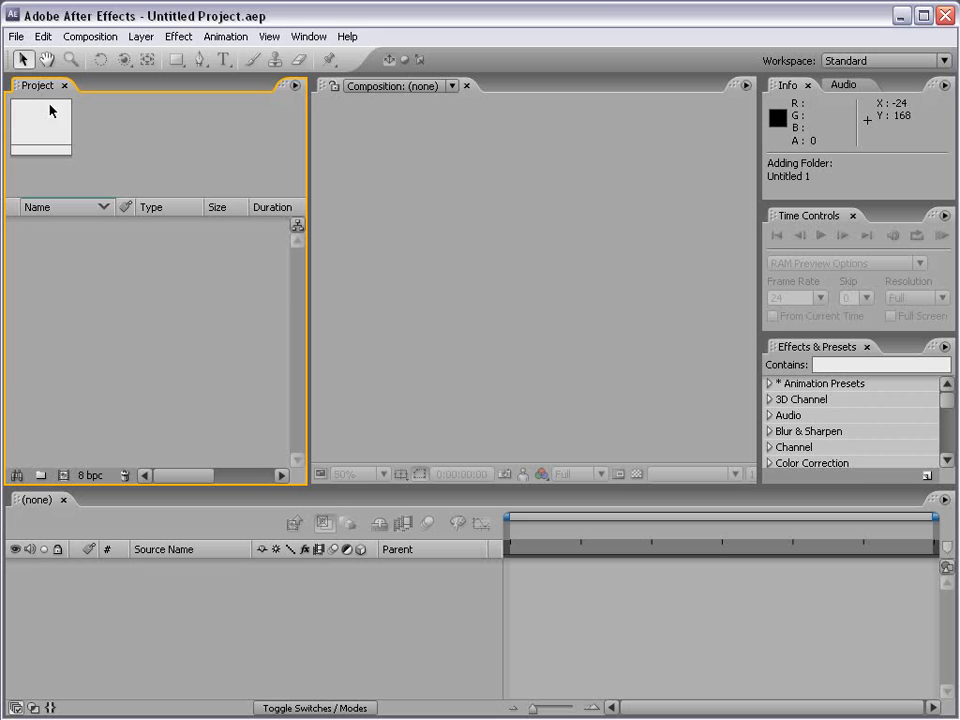
Step: In the Import File window, select cloud.jpg and several clips, then navigate up to AE_TRAINING
click(14, 36)
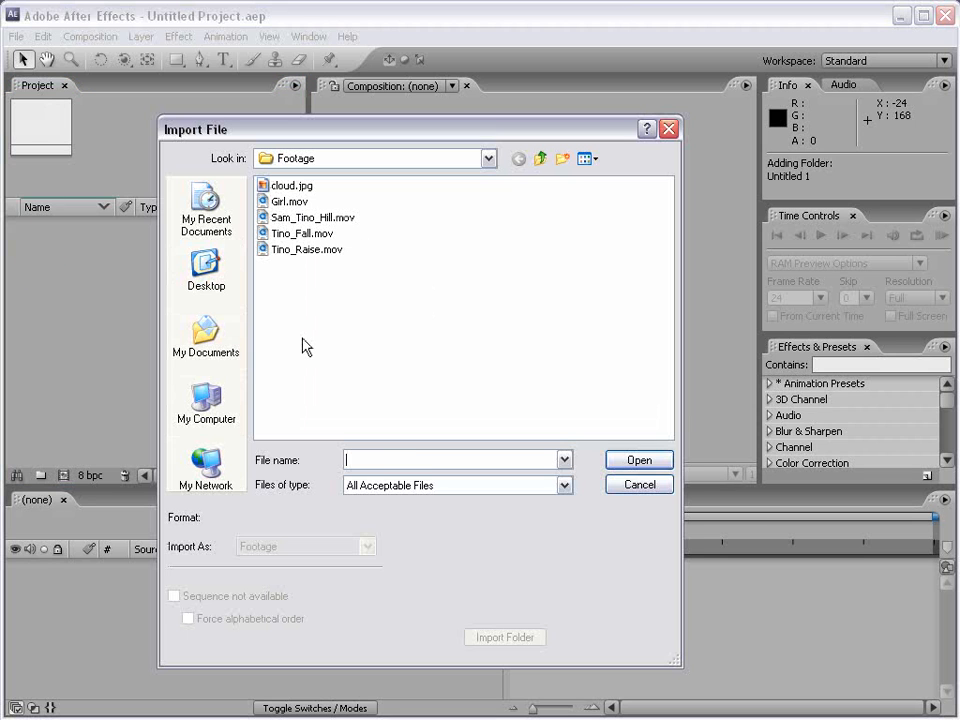
click(292, 184)
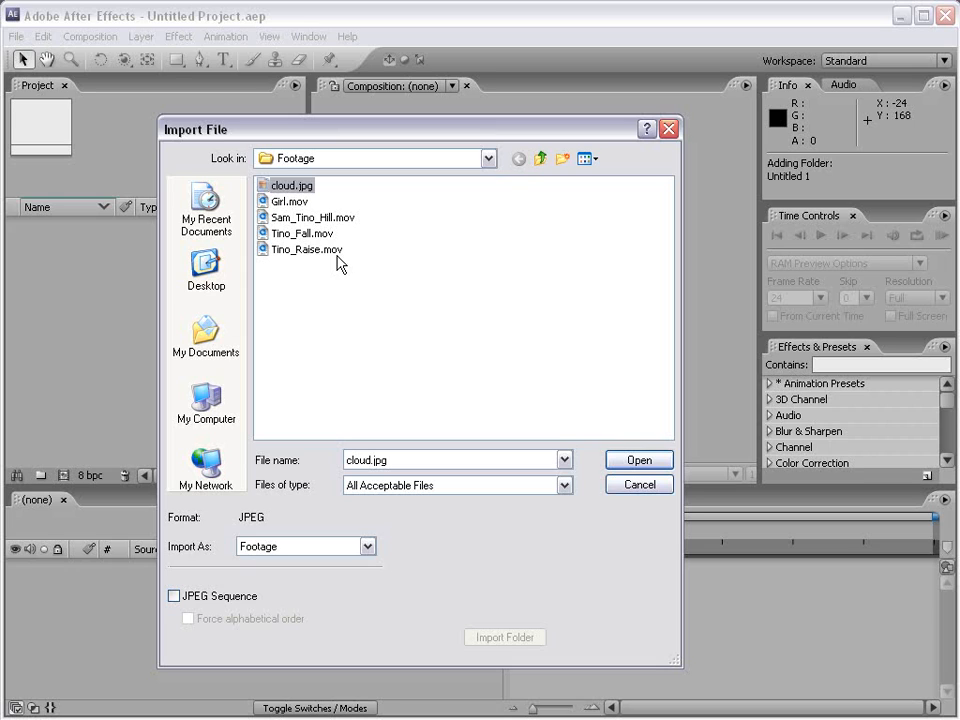
click(288, 200)
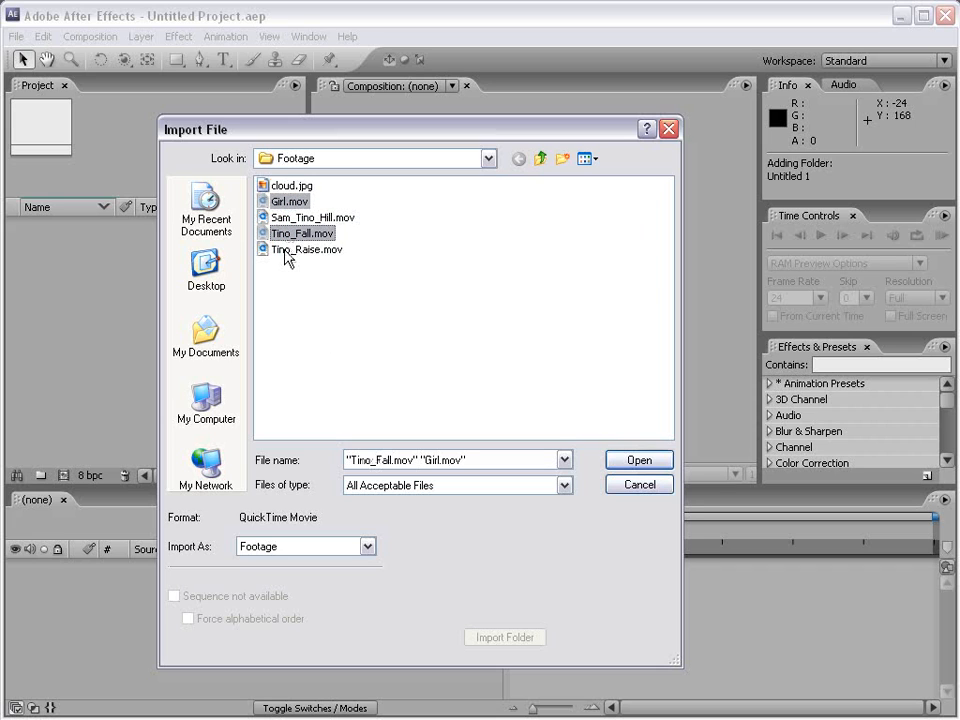
click(308, 248)
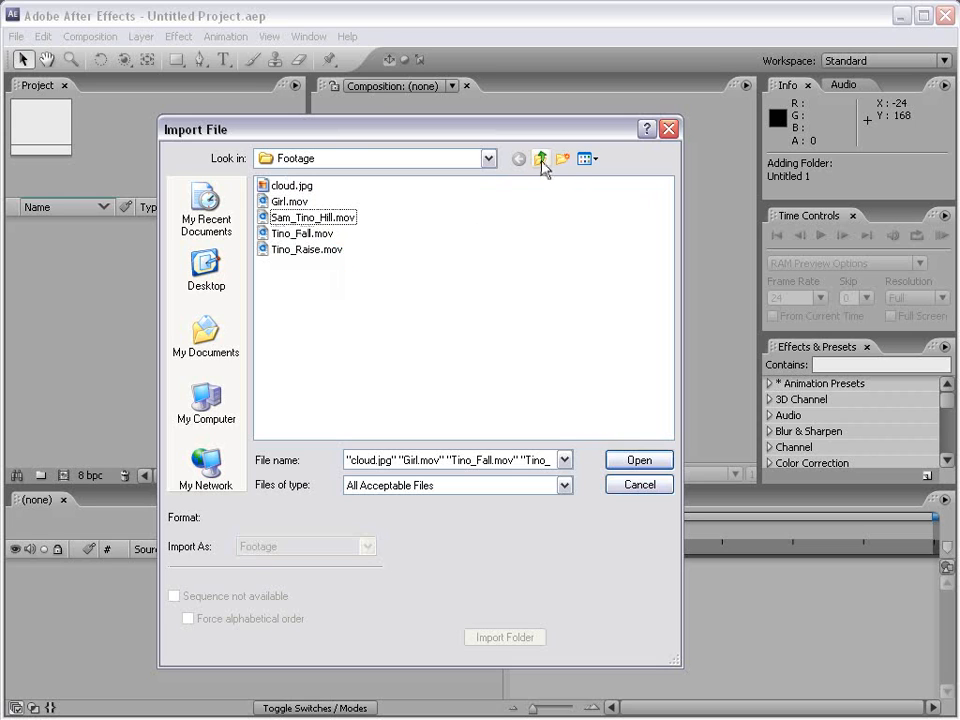
click(542, 158)
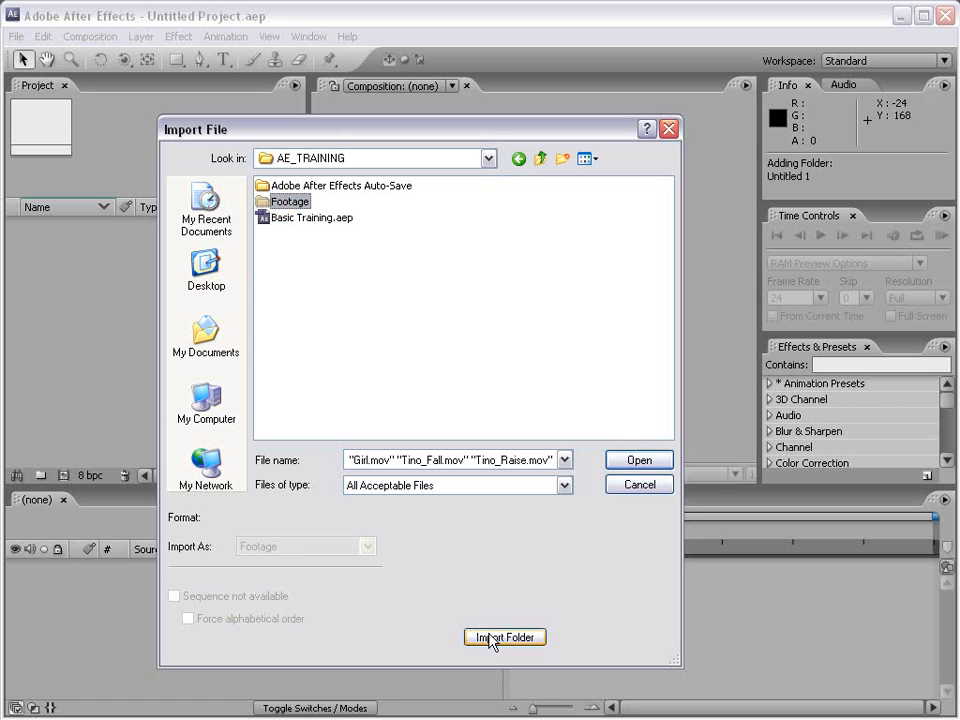
Step: Import the whole Footage folder and create a new project folder named Images
click(504, 638)
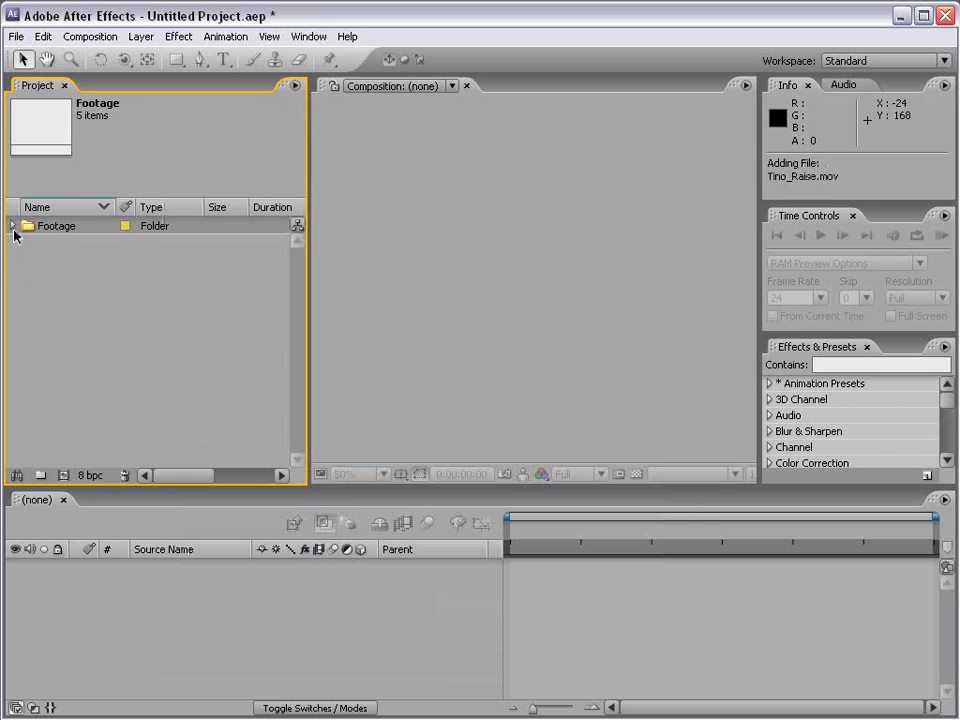
click(12, 224)
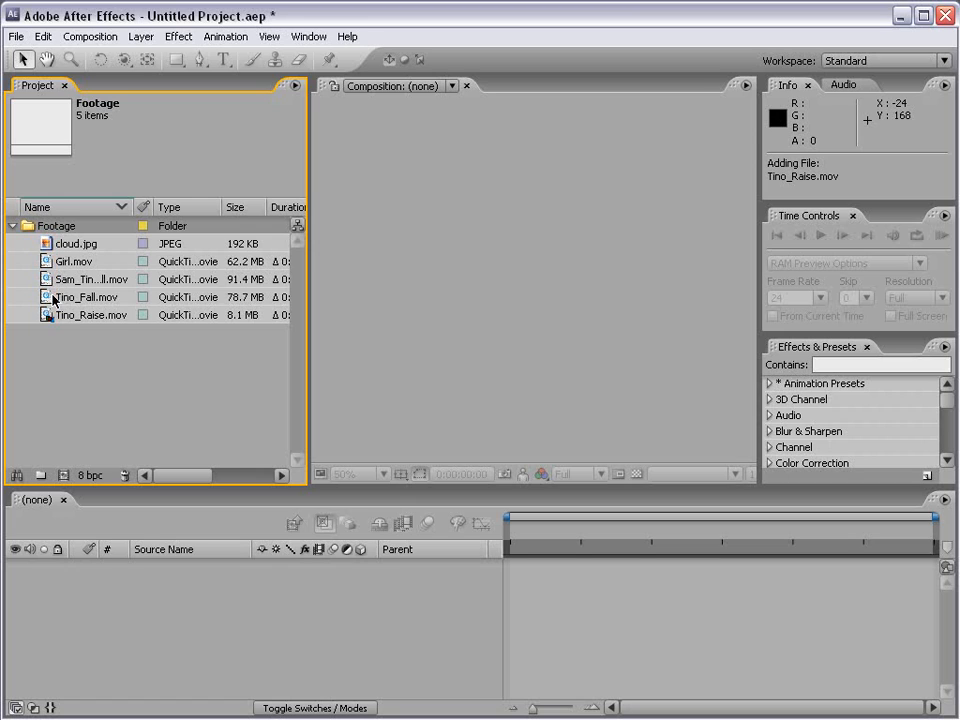
mouse_move(62, 260)
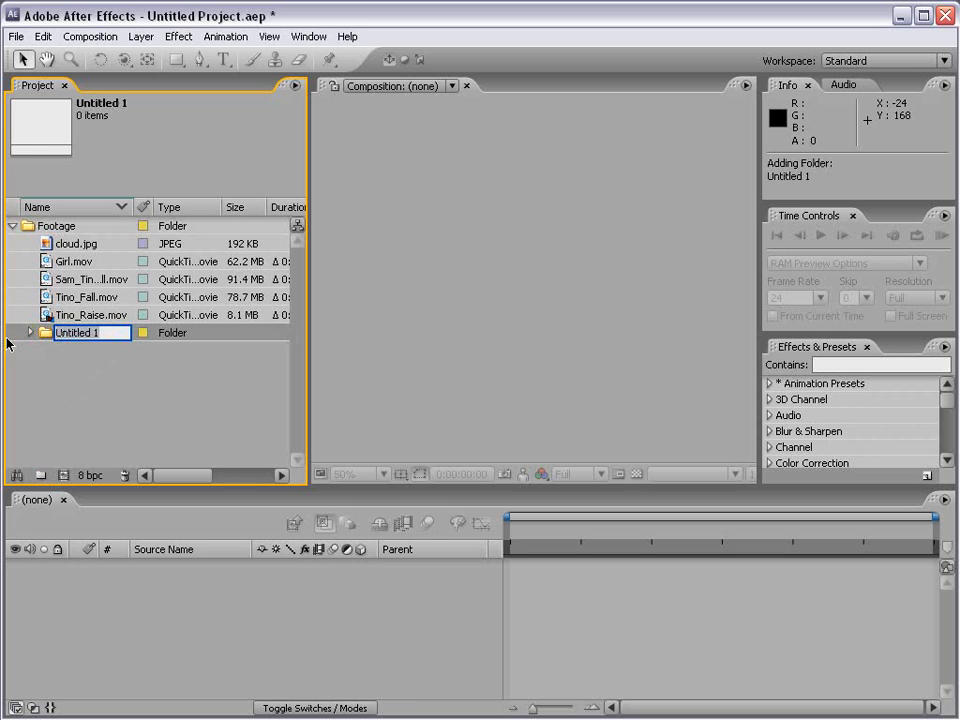
text(Images)
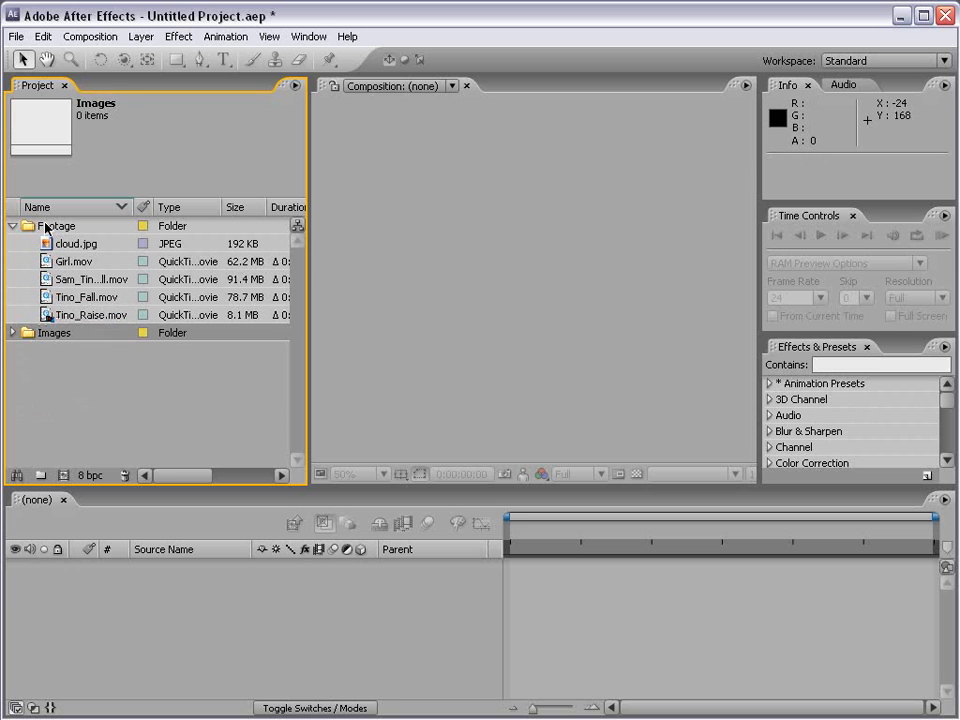
Step: Move cloud.jpg out of Footage into the Images folder
click(72, 244)
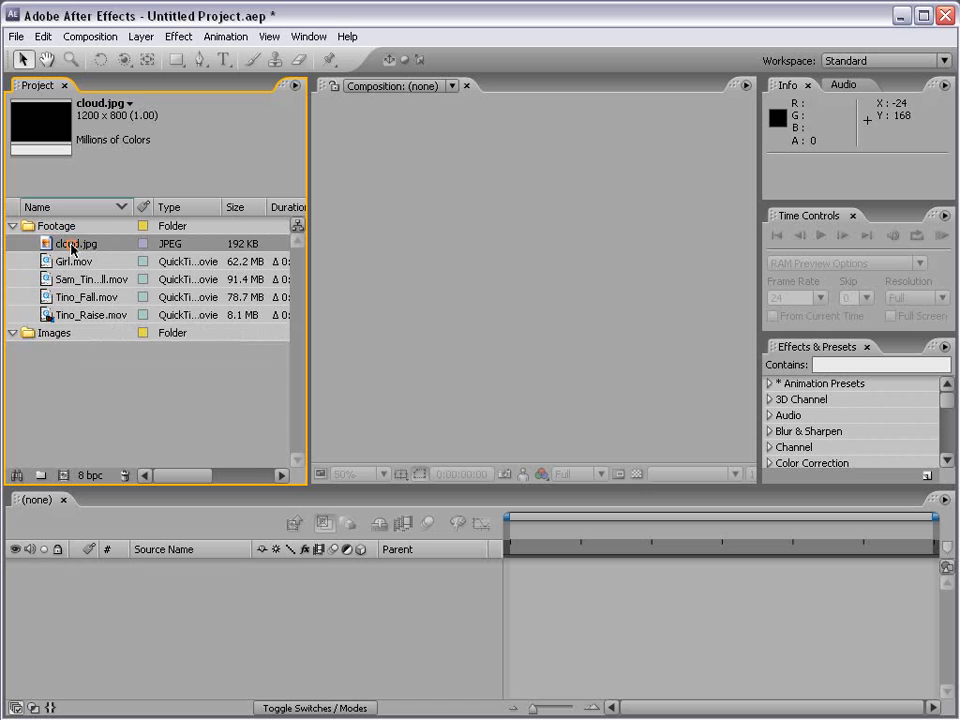
drag(76, 244, 54, 314)
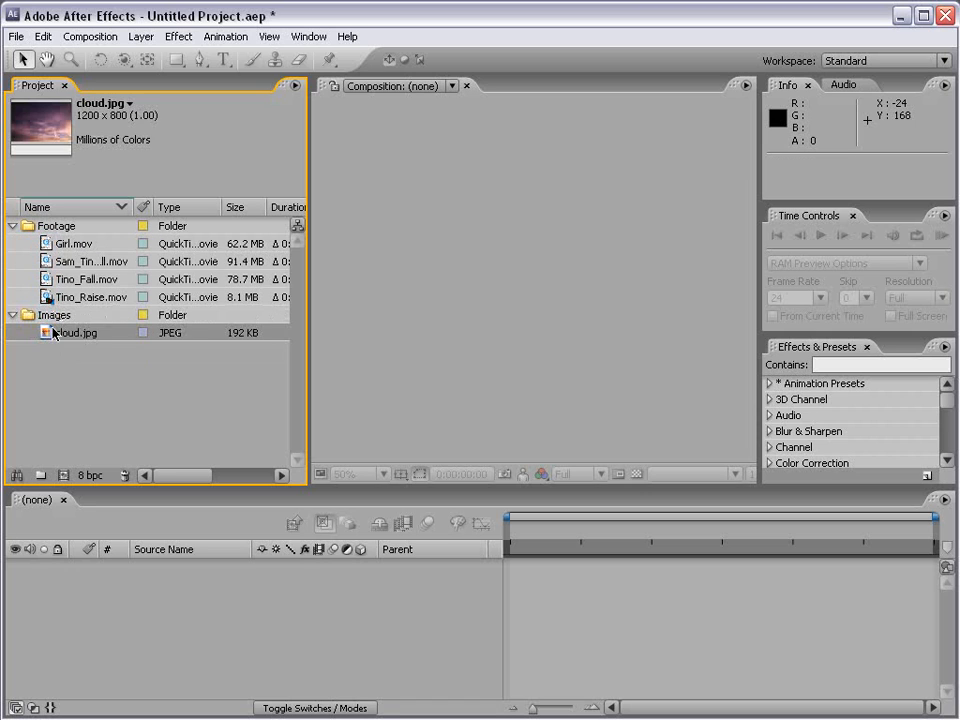
click(68, 372)
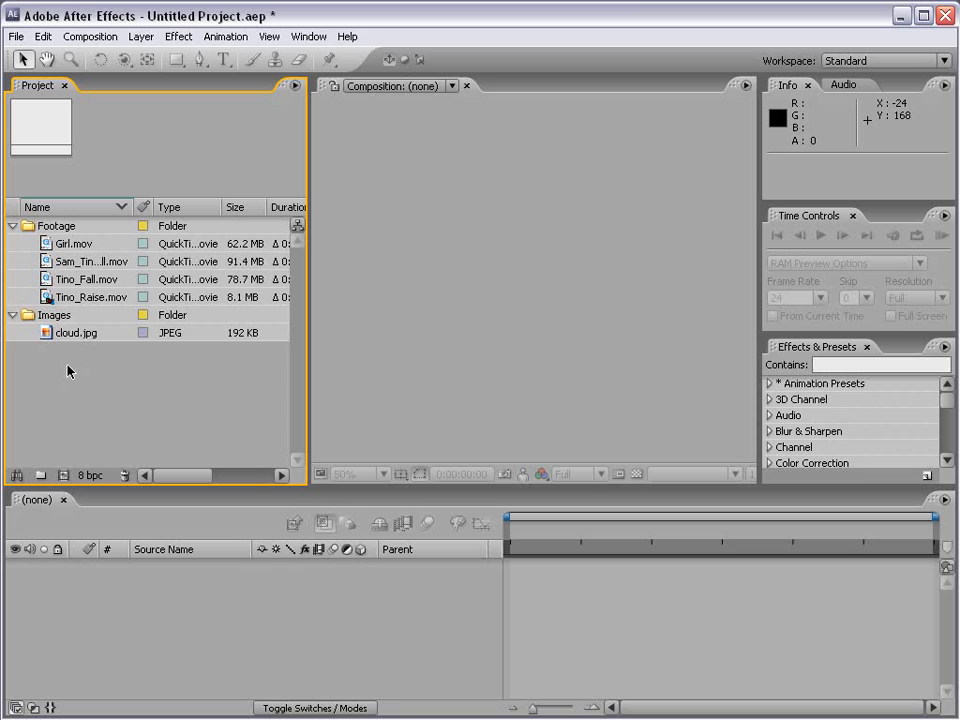
mouse_move(60, 324)
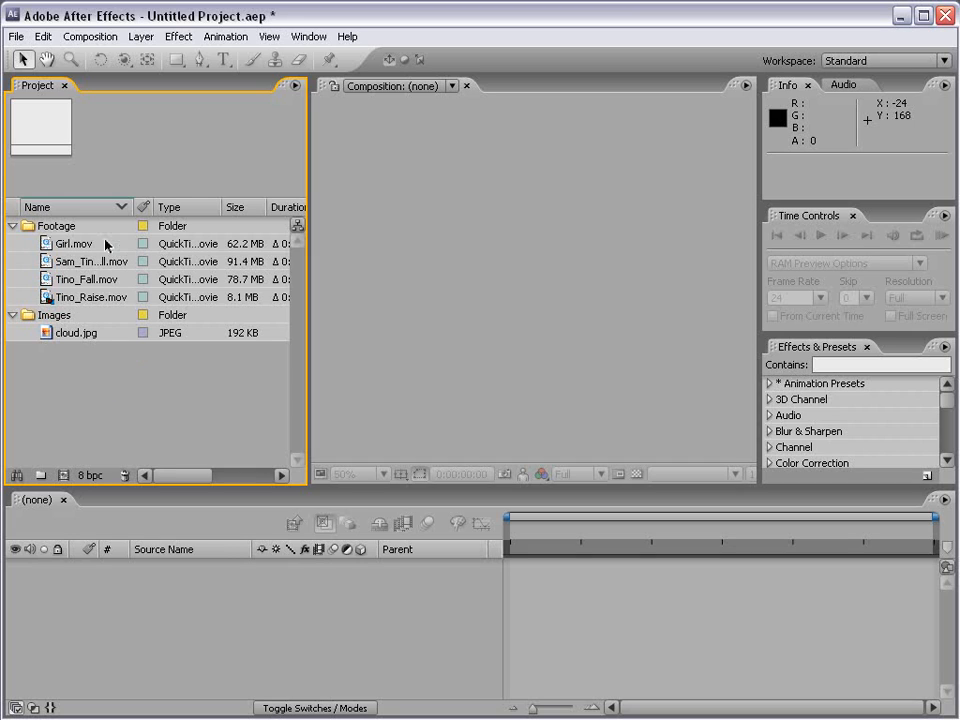
mouse_move(72, 194)
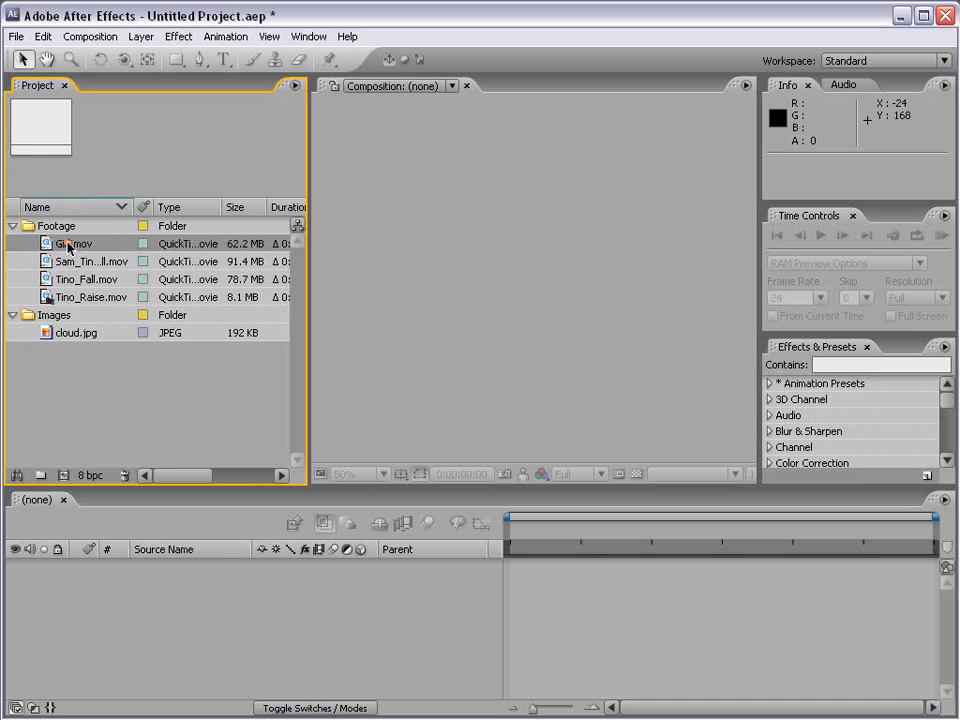
Step: Select Girl.mov and rename it to Mall Video
click(64, 244)
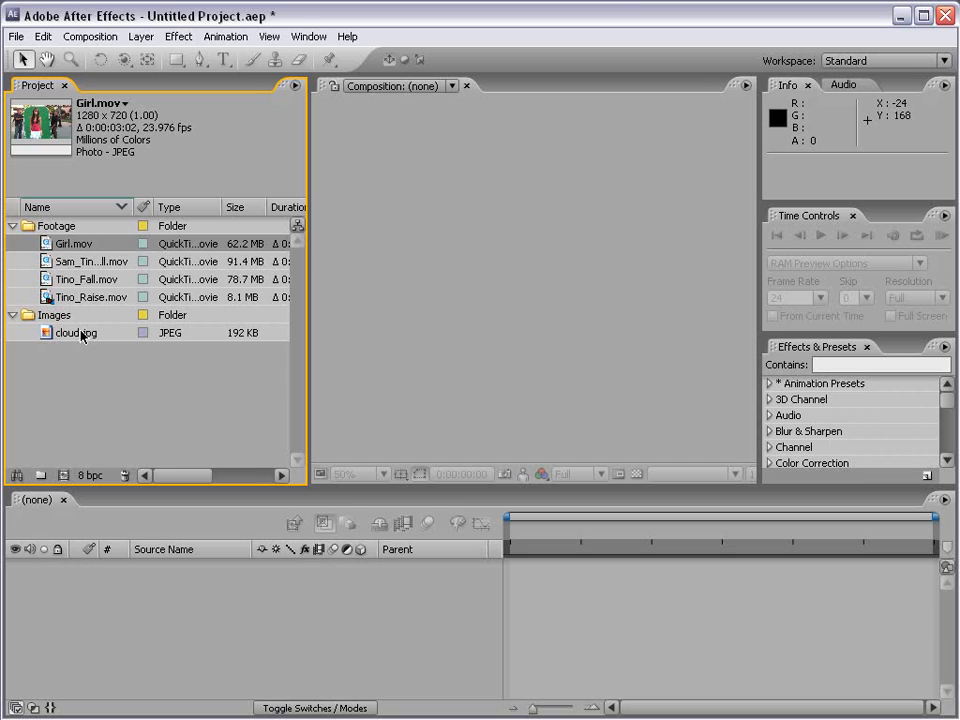
click(72, 244)
text(Mall Video)
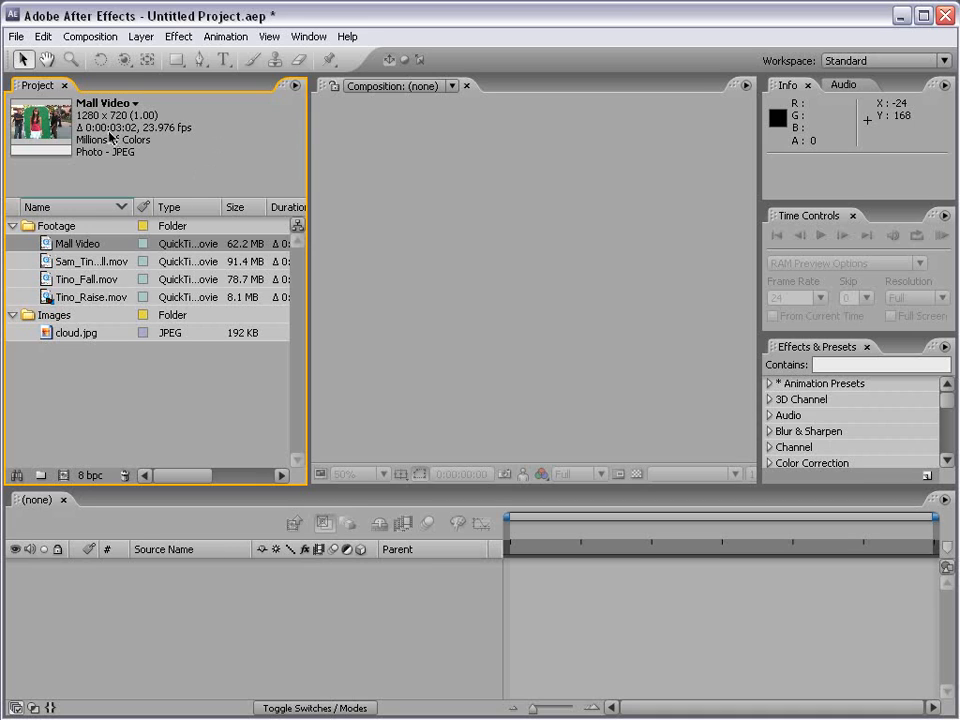
Step: Open Interpret Footage > Main for the Mall Video clip
right_click(64, 244)
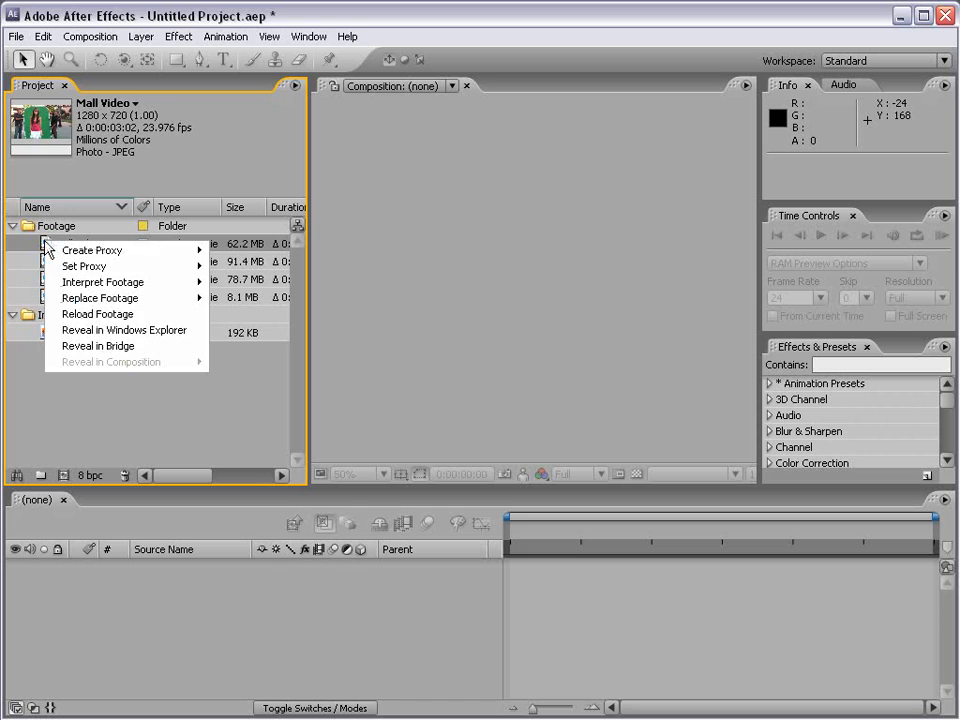
mouse_move(104, 282)
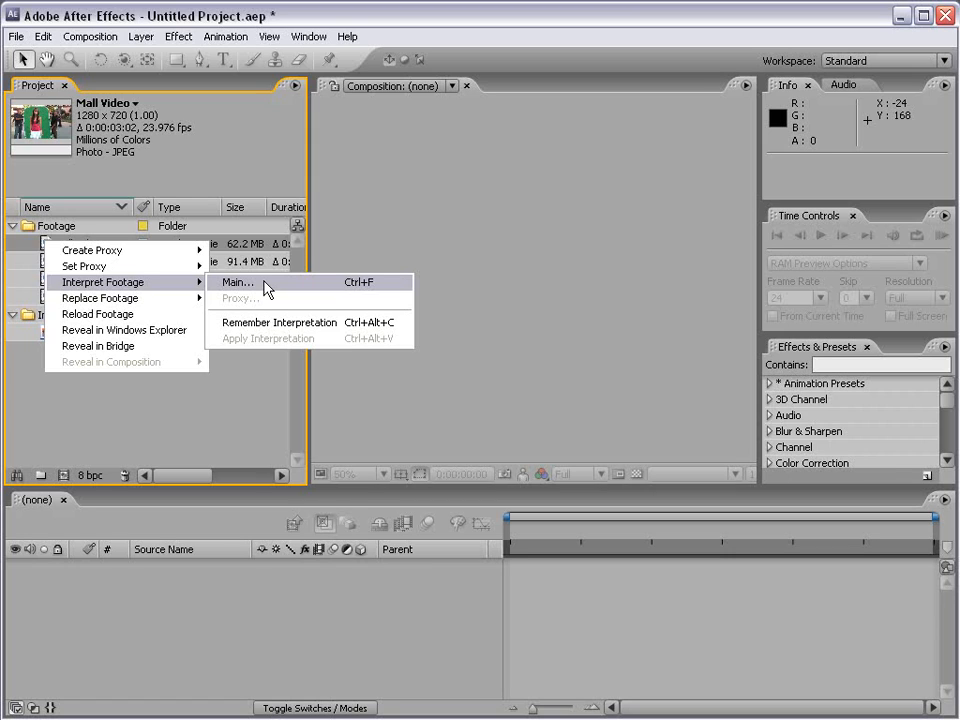
click(236, 282)
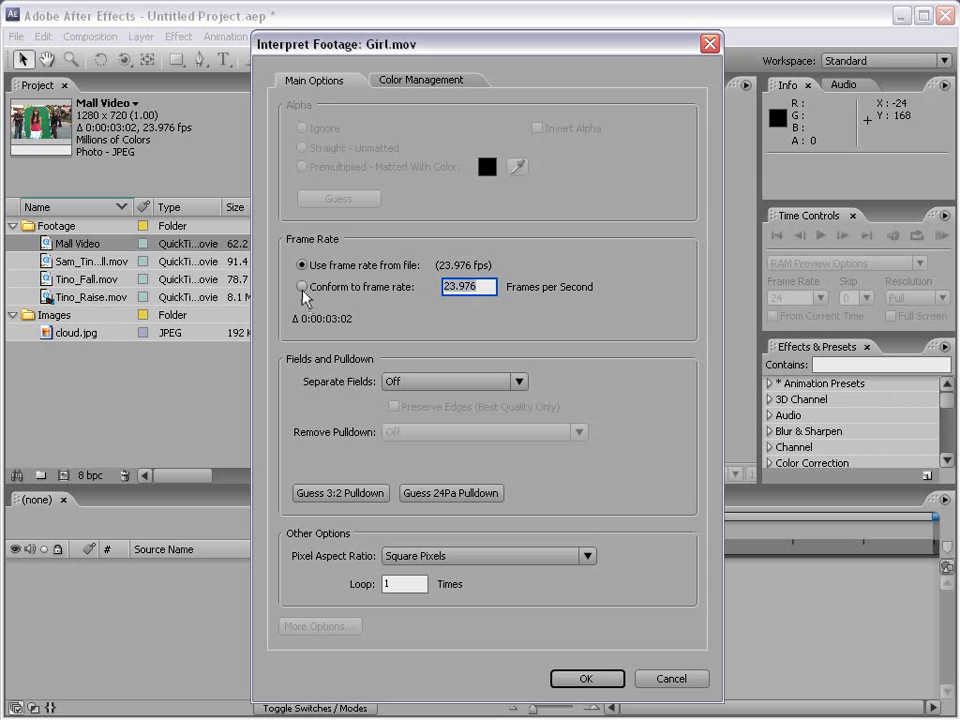
Step: Try Conform to frame rate 30 with field separation off, then close Interpret Footage
click(300, 288)
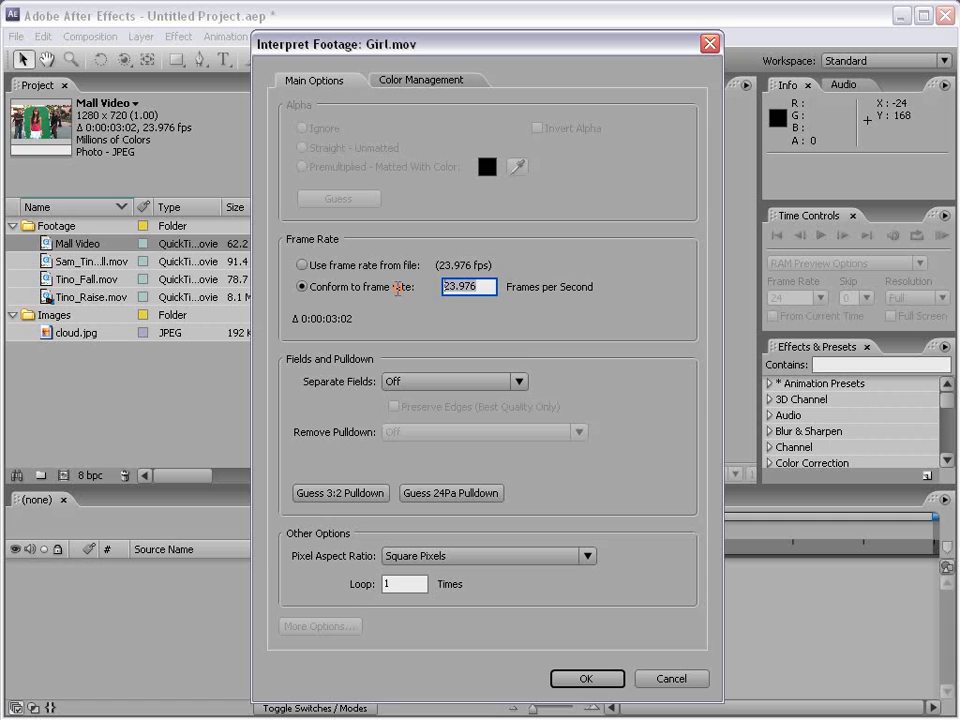
text(30)
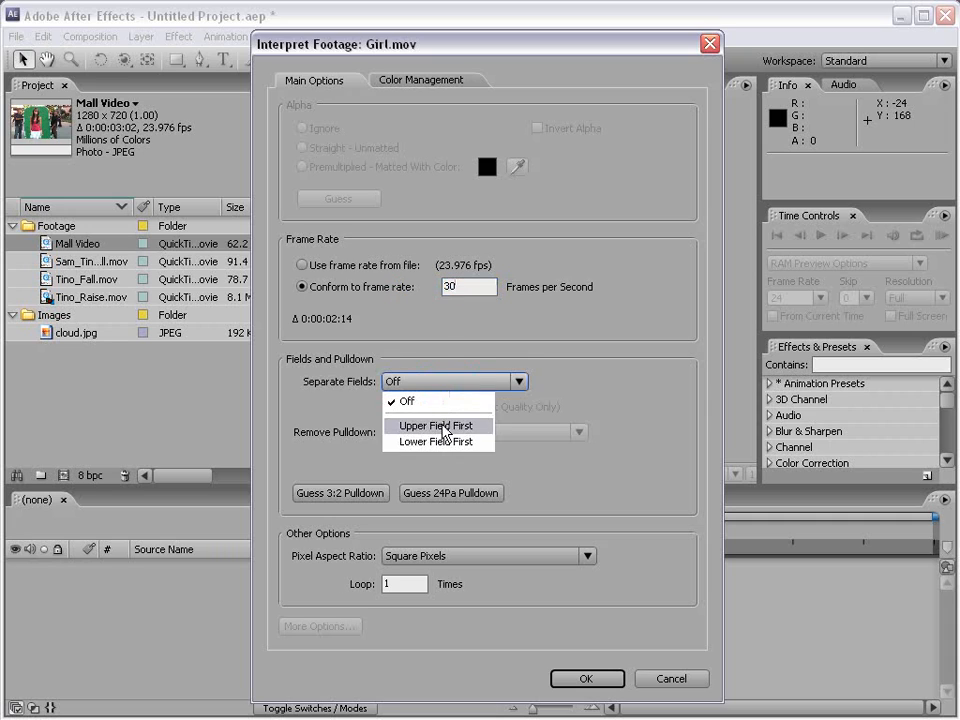
click(408, 400)
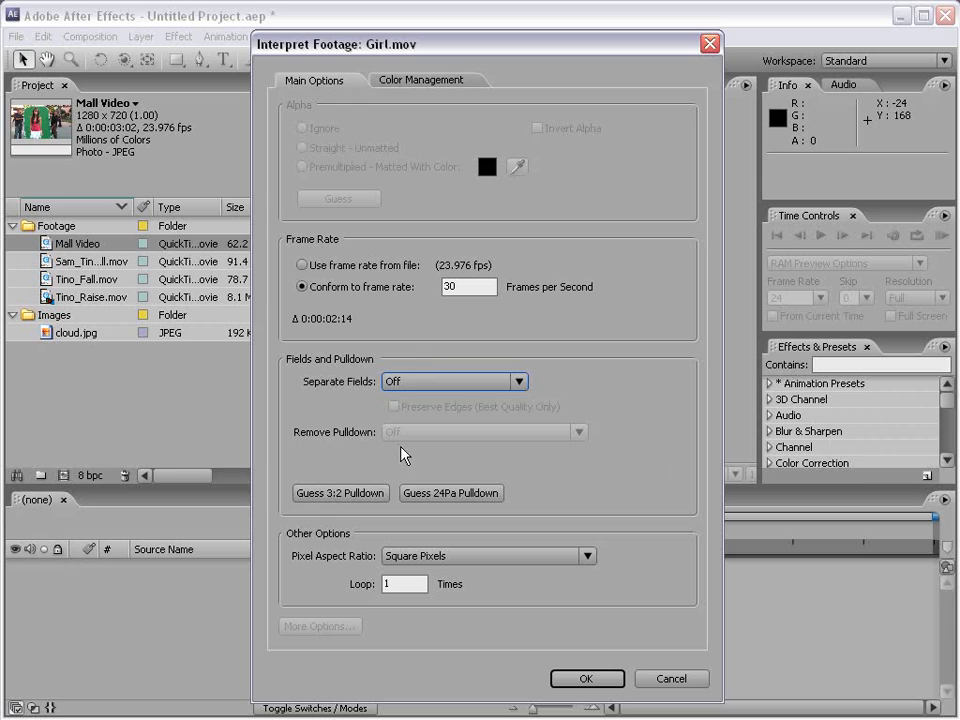
mouse_move(412, 452)
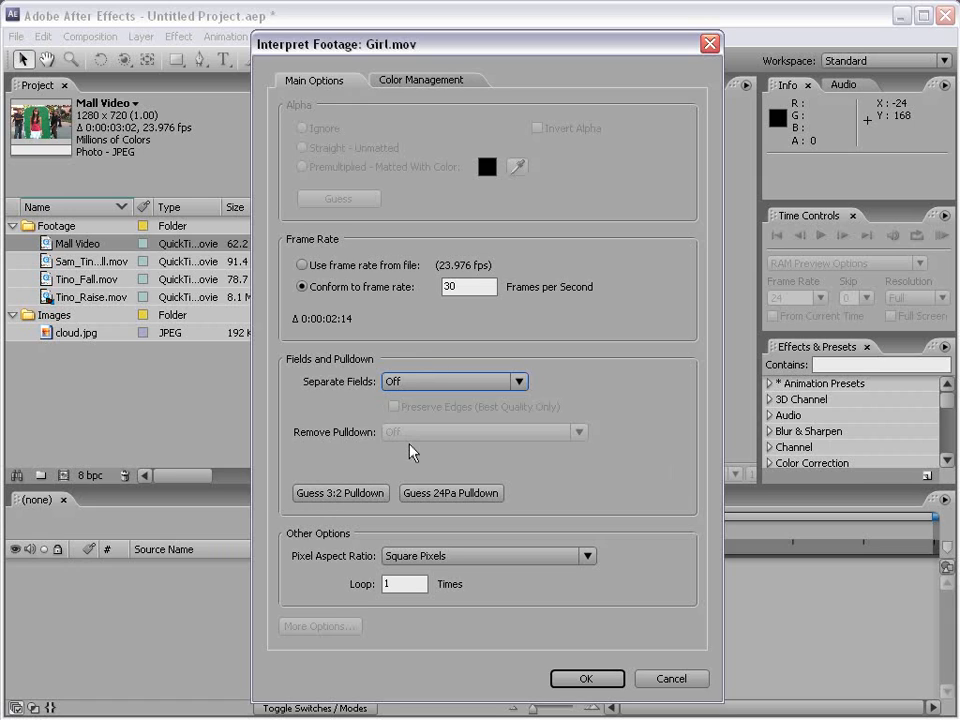
mouse_move(400, 502)
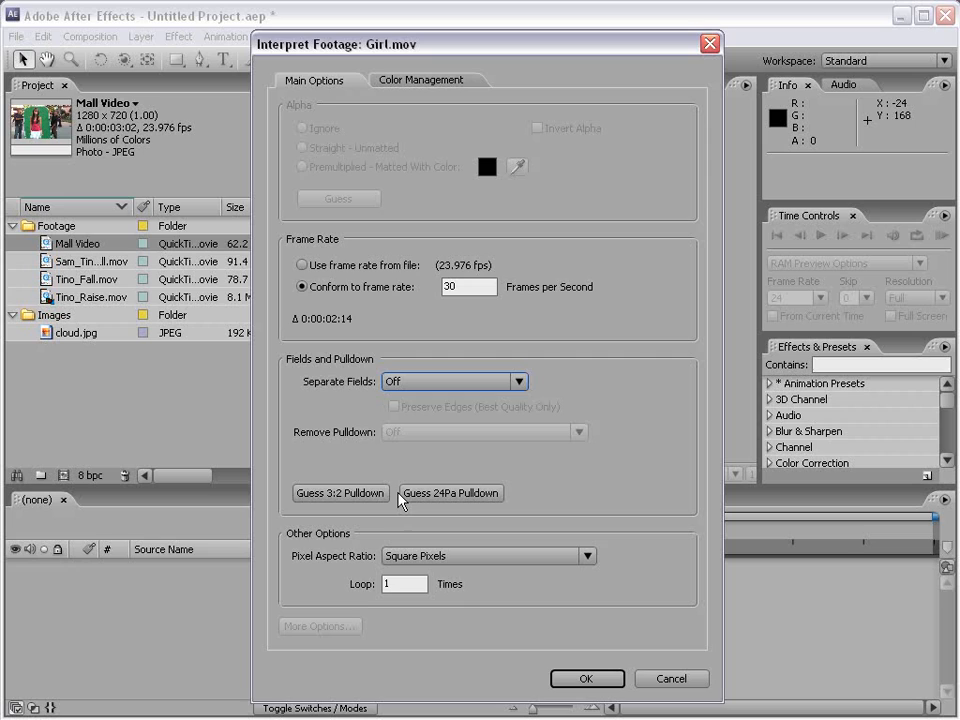
mouse_move(308, 578)
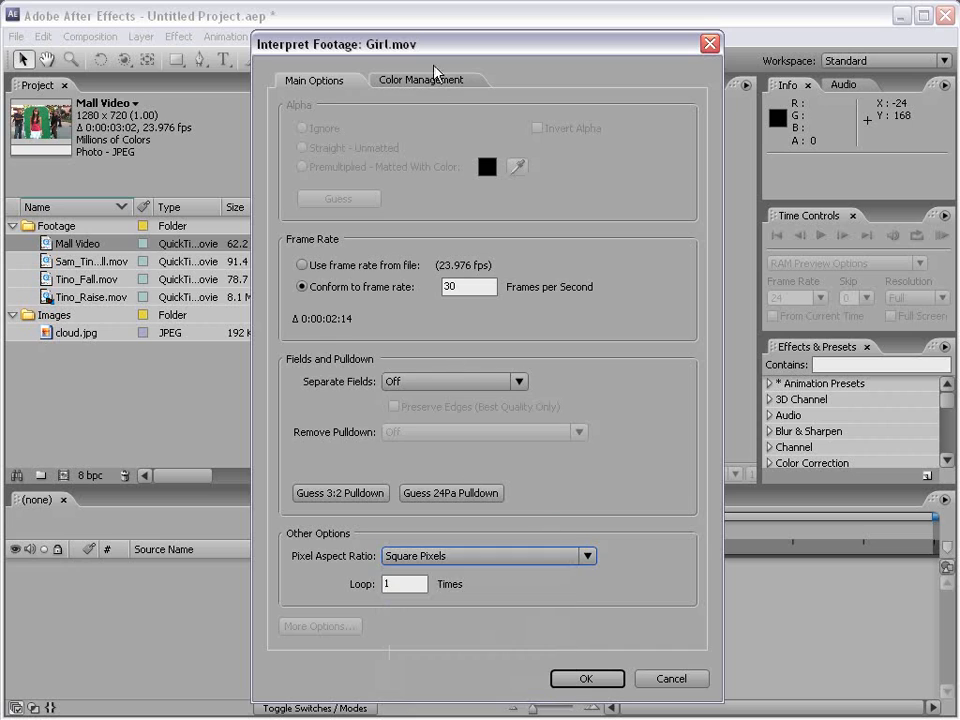
click(424, 80)
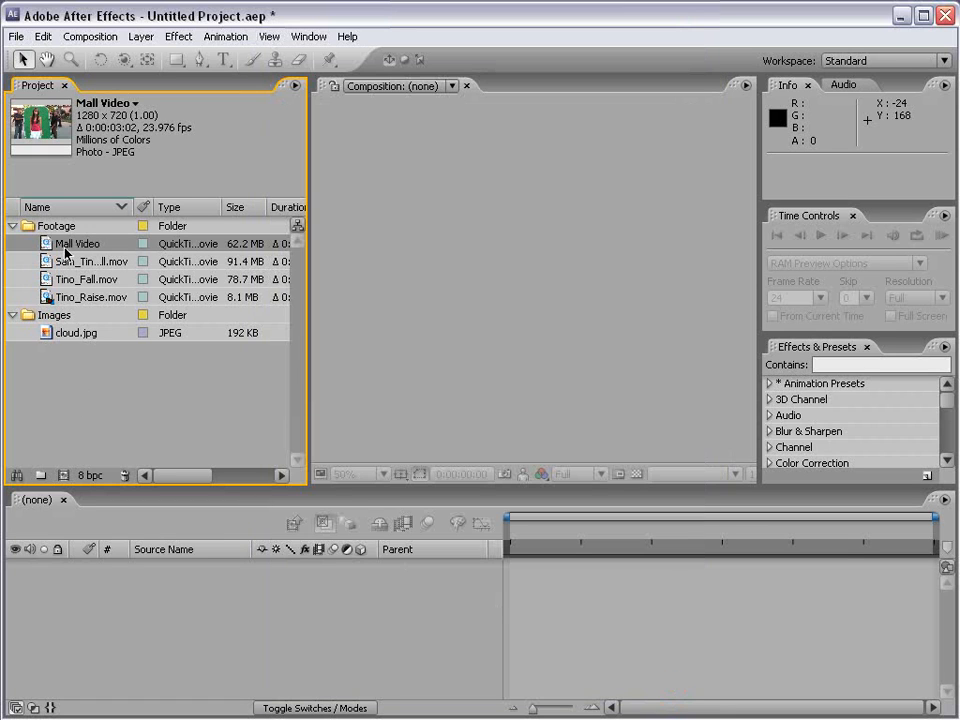
Step: Reveal Mall Video's source file Girl.mov in Windows Explorer
right_click(76, 244)
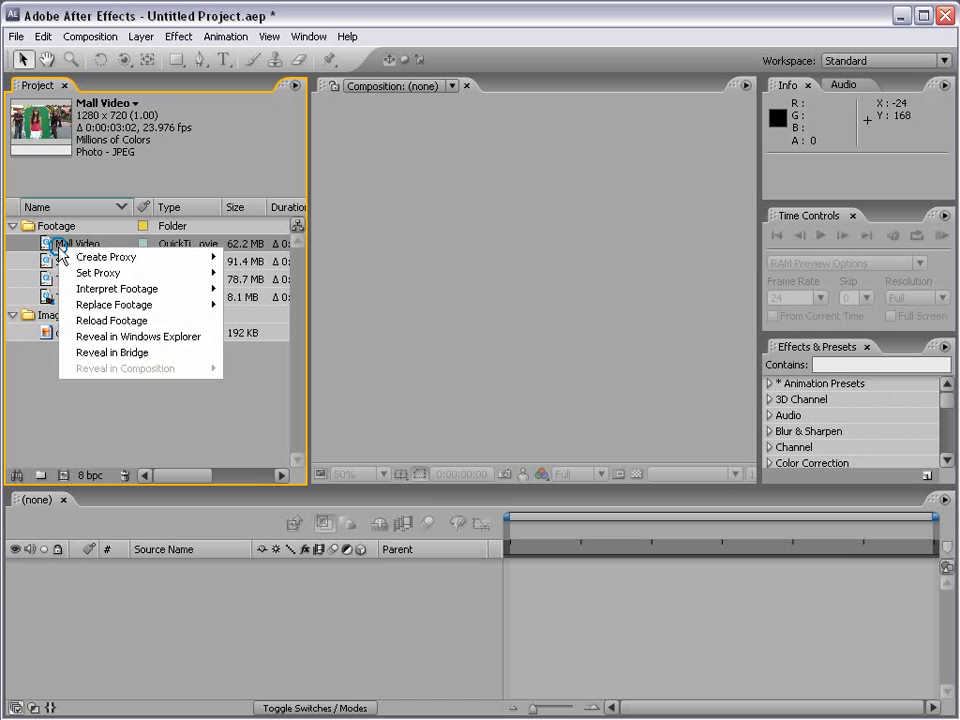
mouse_move(164, 308)
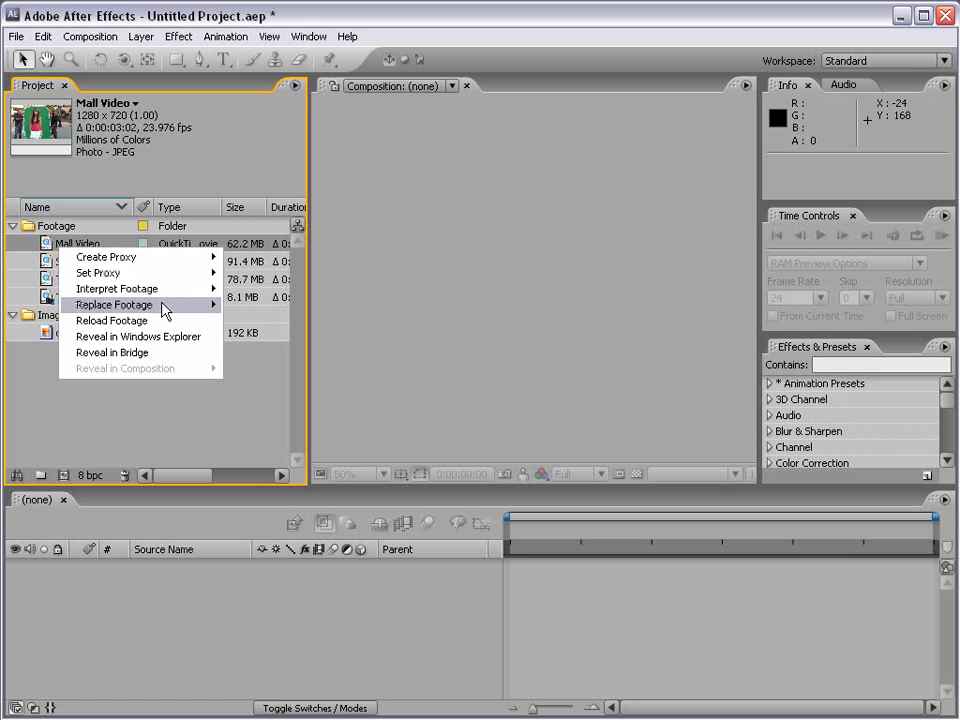
mouse_move(176, 304)
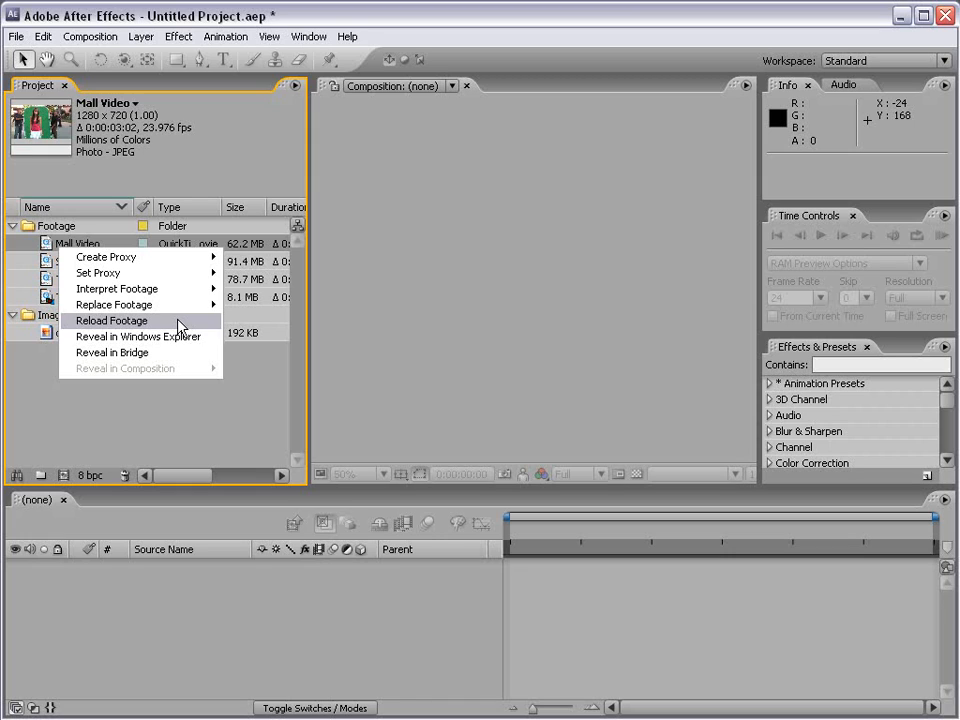
mouse_move(92, 344)
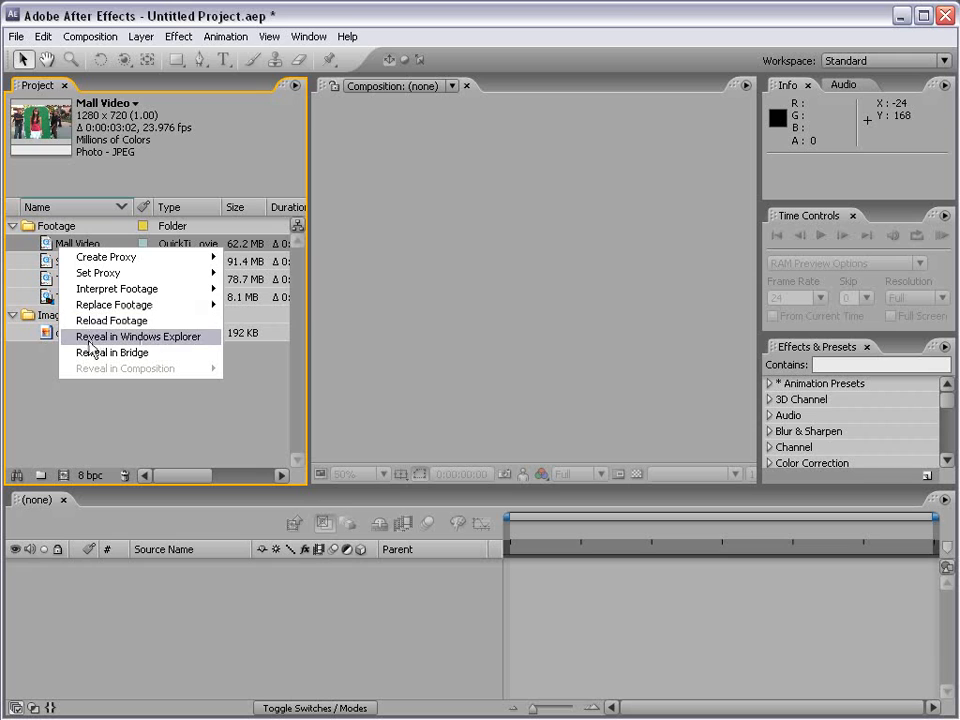
click(138, 336)
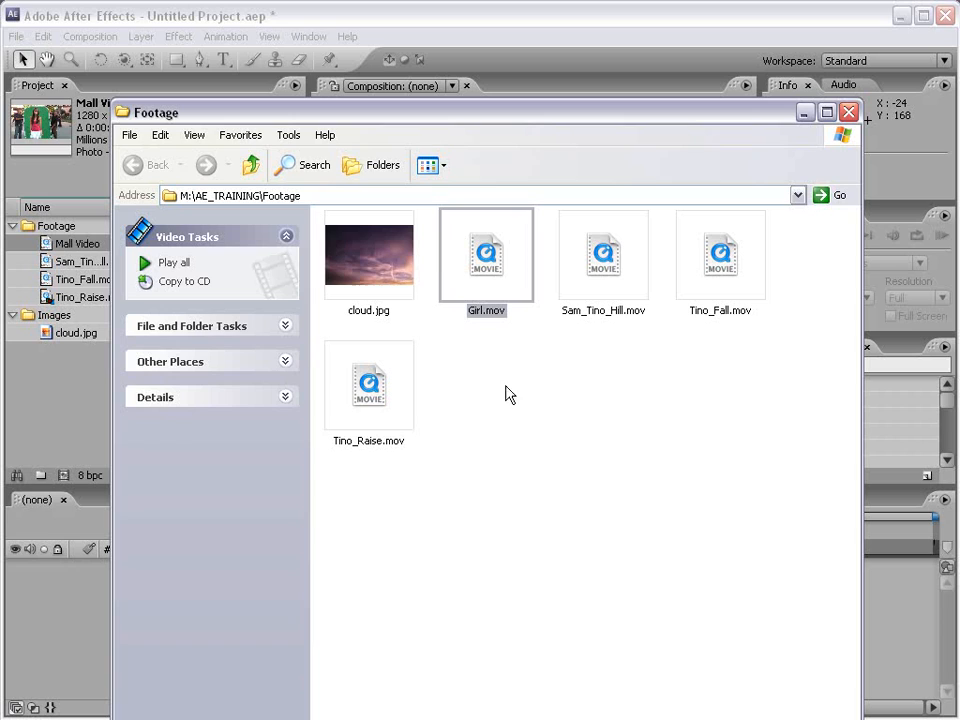
Step: Close the Explorer window showing the Footage folder
click(848, 116)
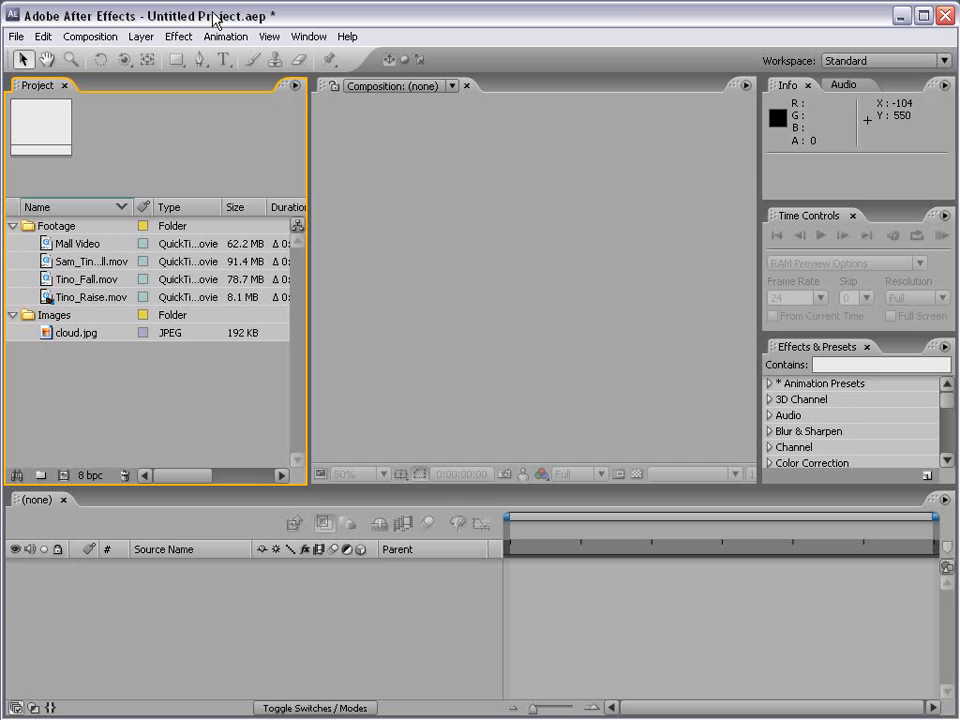
mouse_move(240, 204)
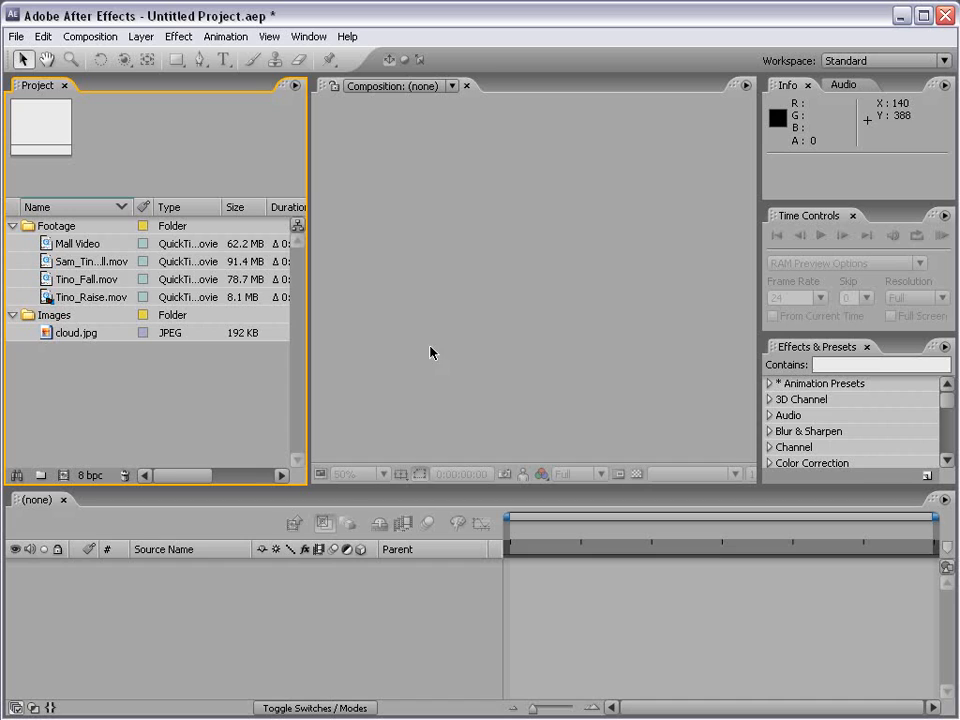
mouse_move(88, 348)
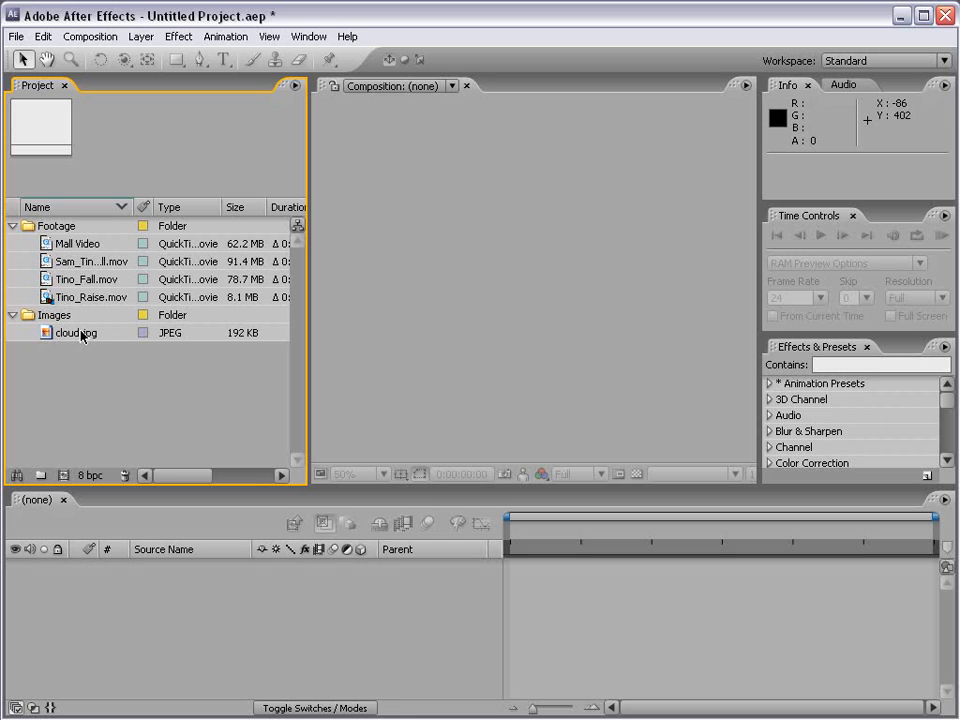
Step: Start a new composition and review its basic and advanced settings
click(100, 36)
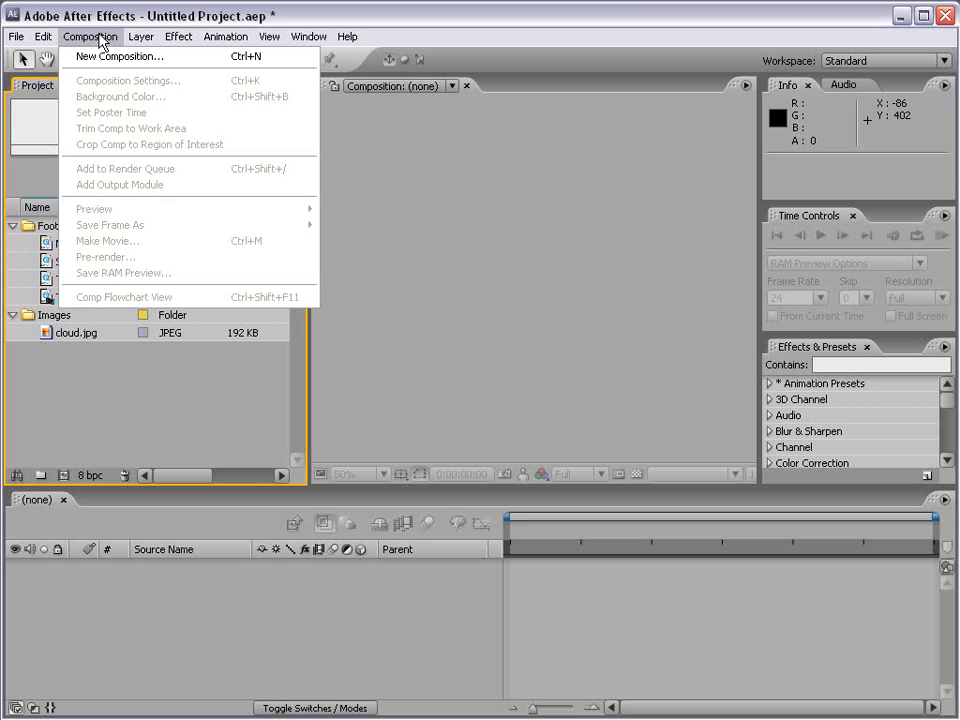
mouse_move(120, 56)
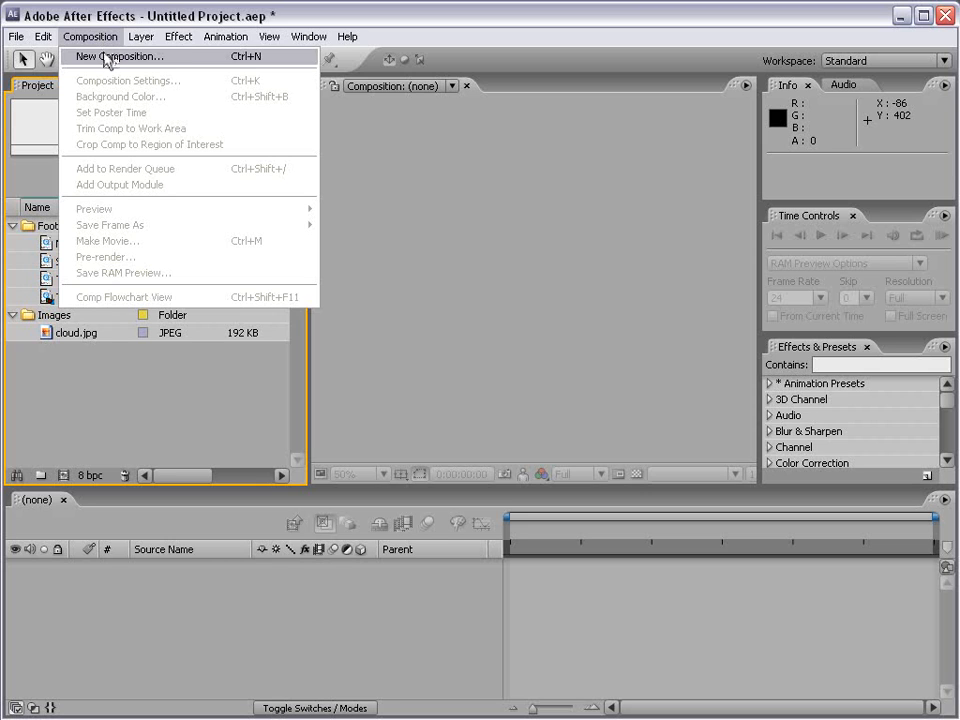
mouse_move(216, 66)
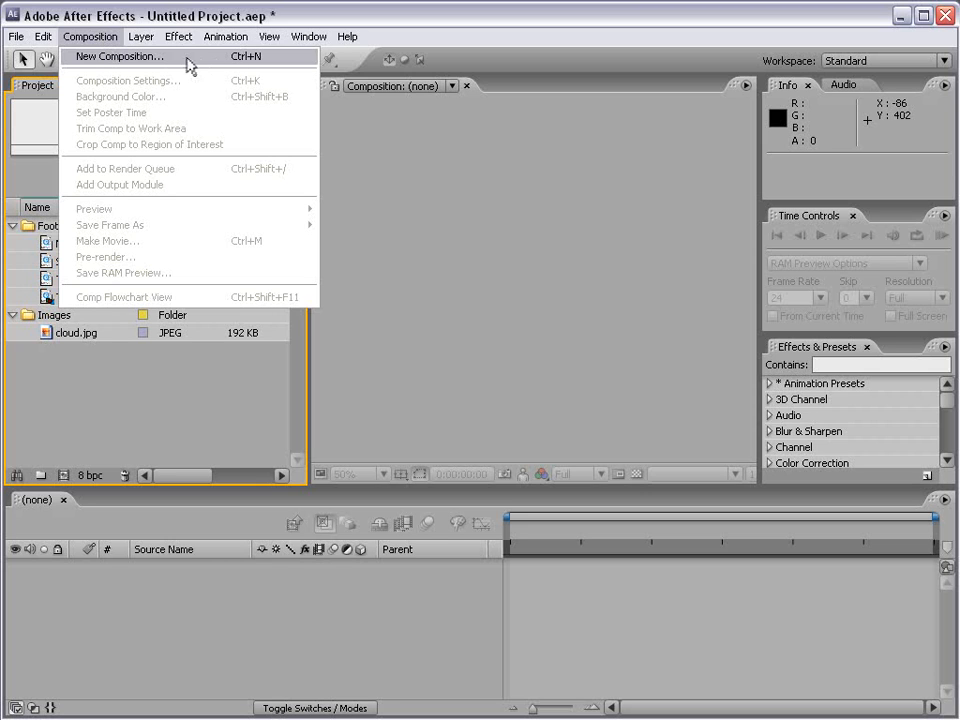
click(118, 56)
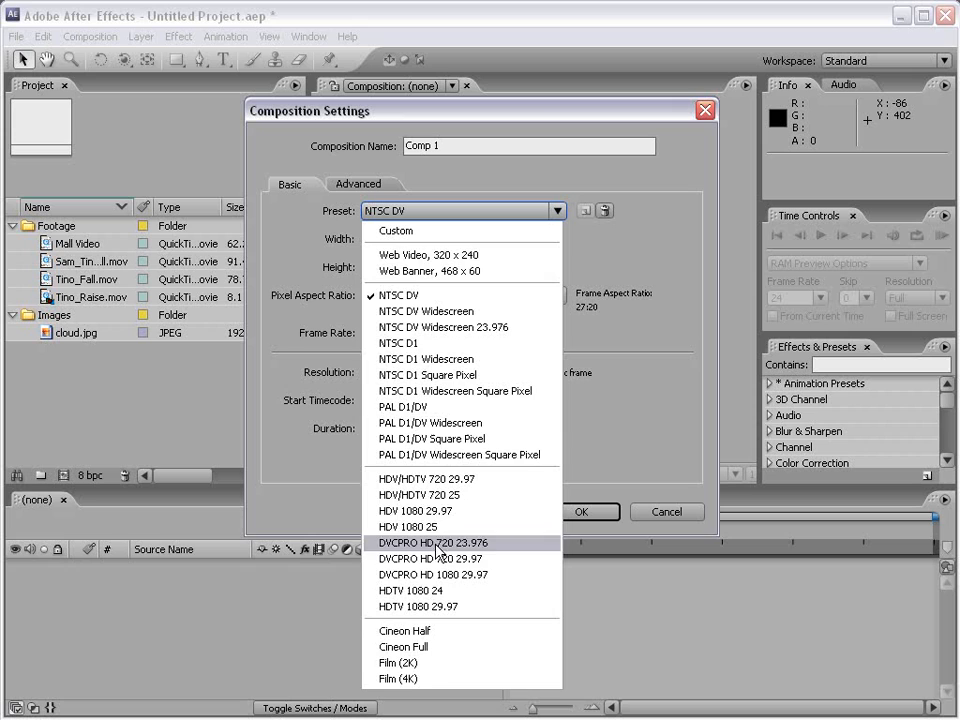
mouse_move(460, 390)
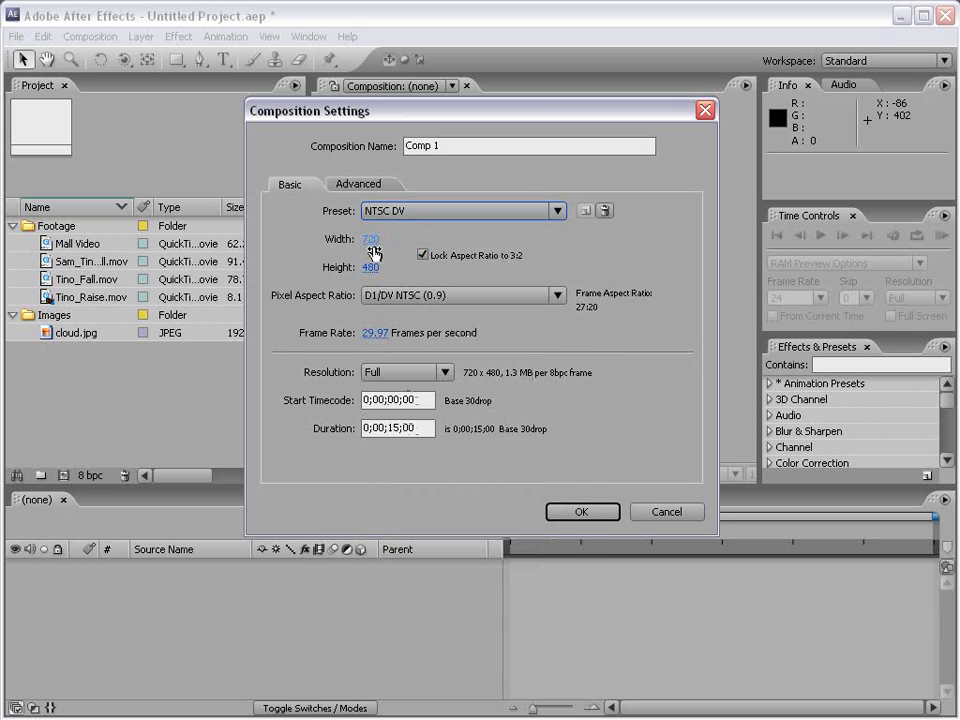
click(358, 184)
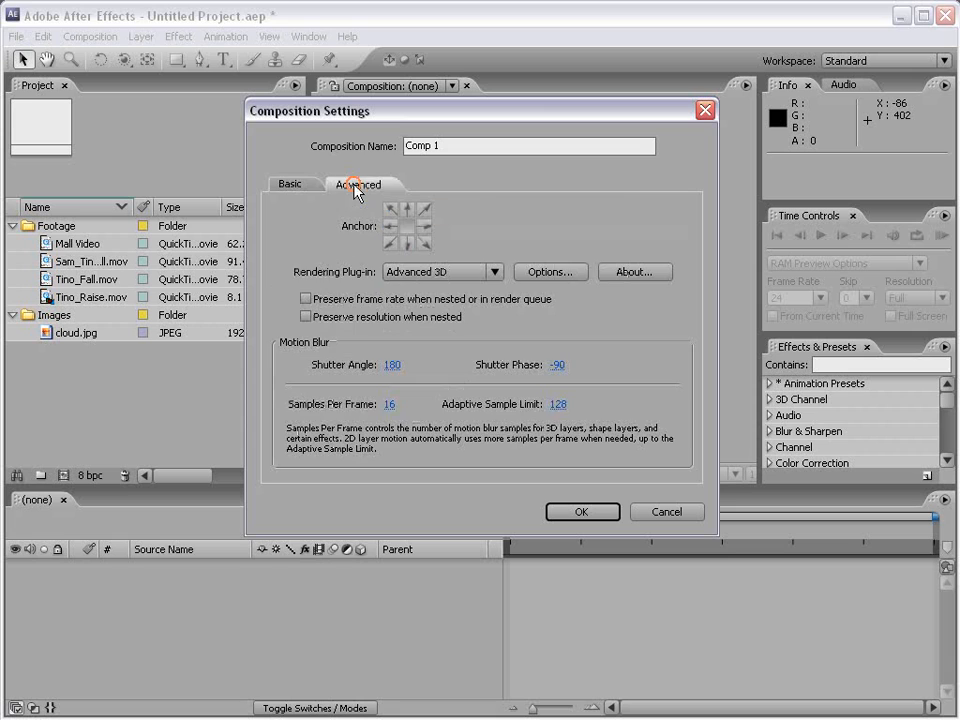
click(290, 184)
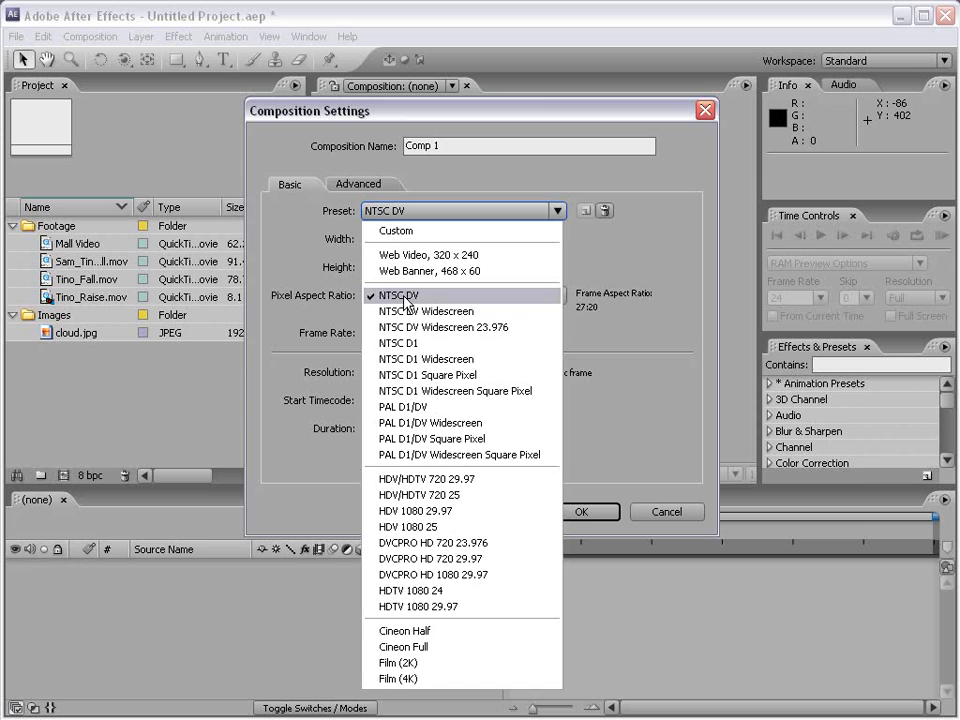
Step: Create Comp 1 with the NTSC DV preset and a 0;00;30;00 duration
click(398, 296)
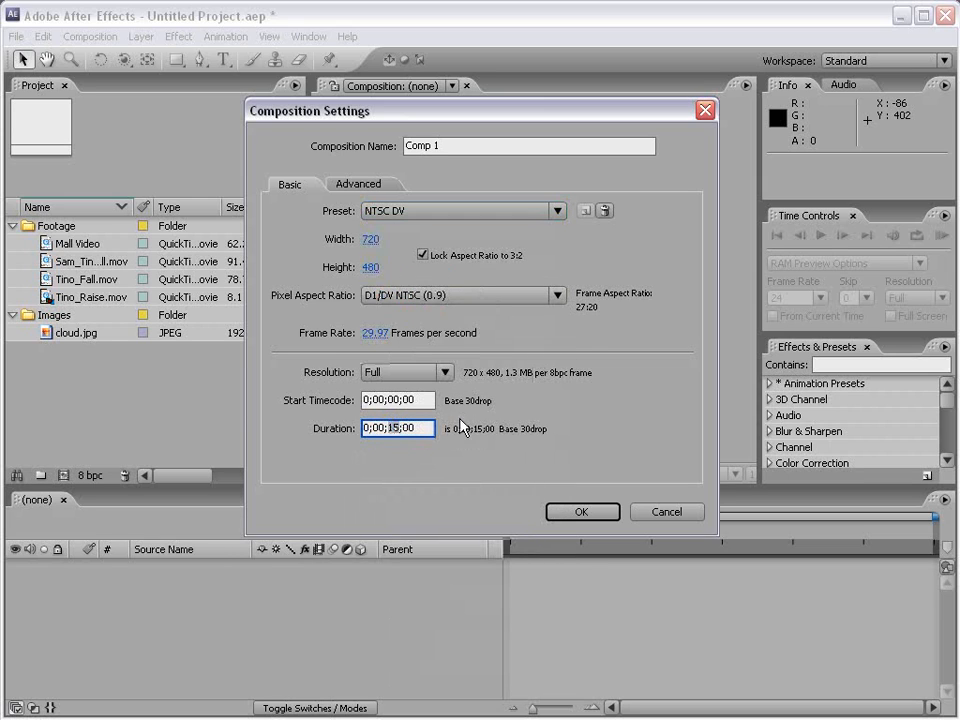
text(0;00;10;00)
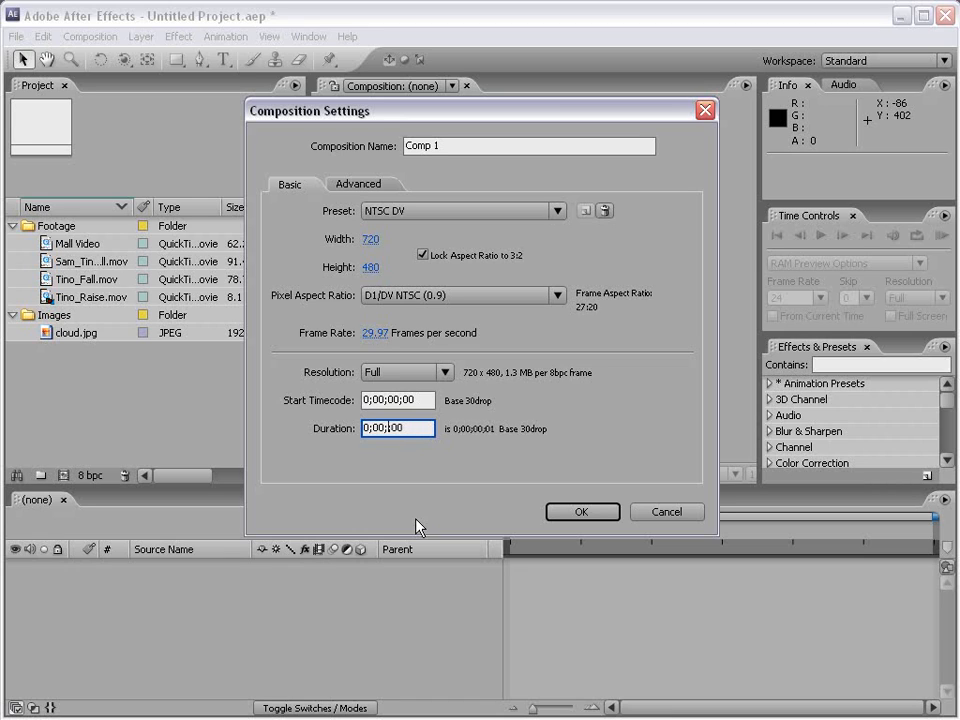
text(0;00;30;00)
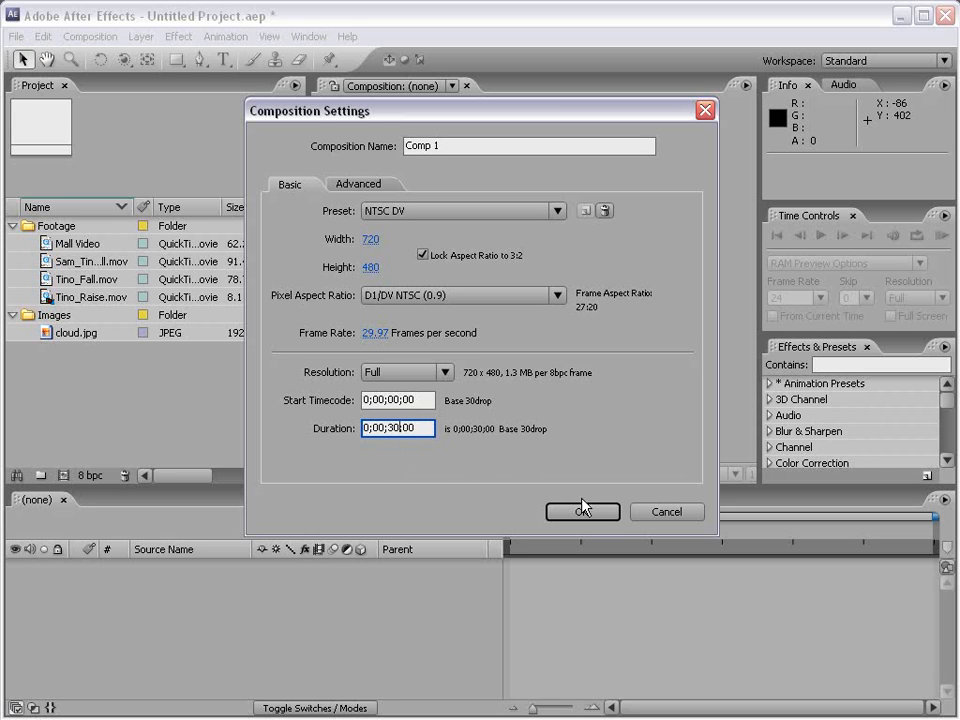
click(584, 512)
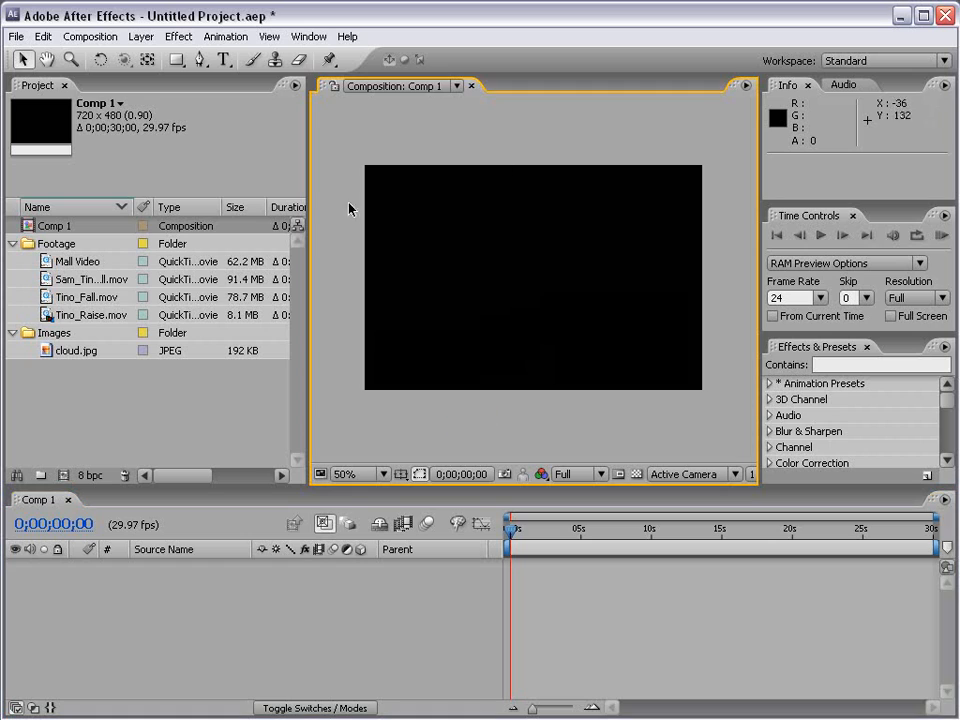
mouse_move(490, 384)
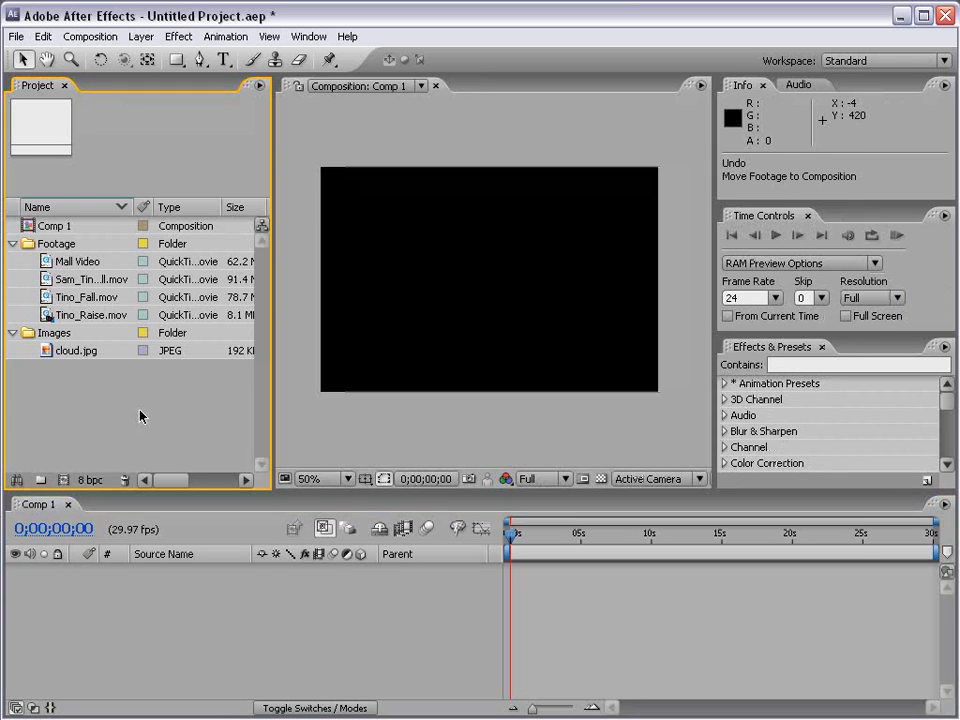
mouse_move(38, 280)
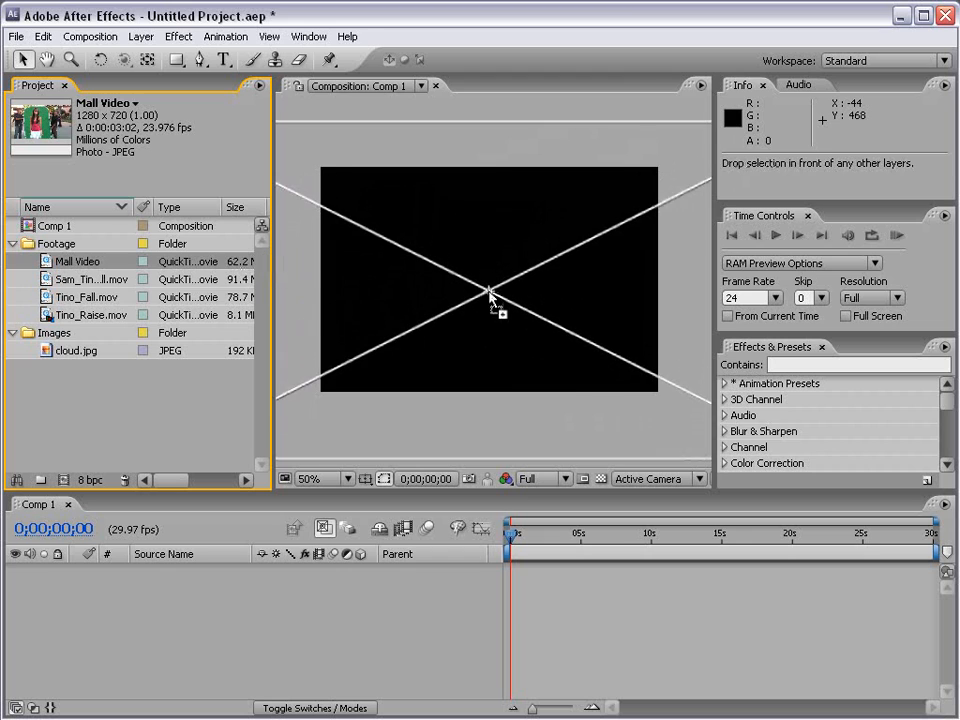
Step: Drag Mall Video from the Project panel into Comp 1, dropping it at the centre
drag(76, 260, 490, 280)
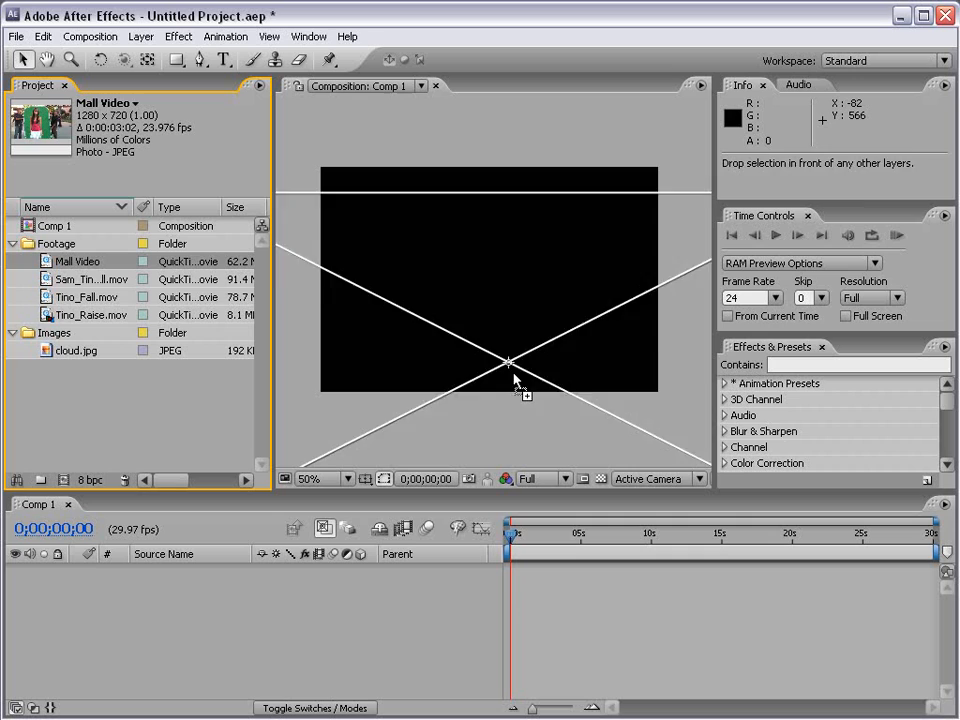
drag(76, 260, 490, 570)
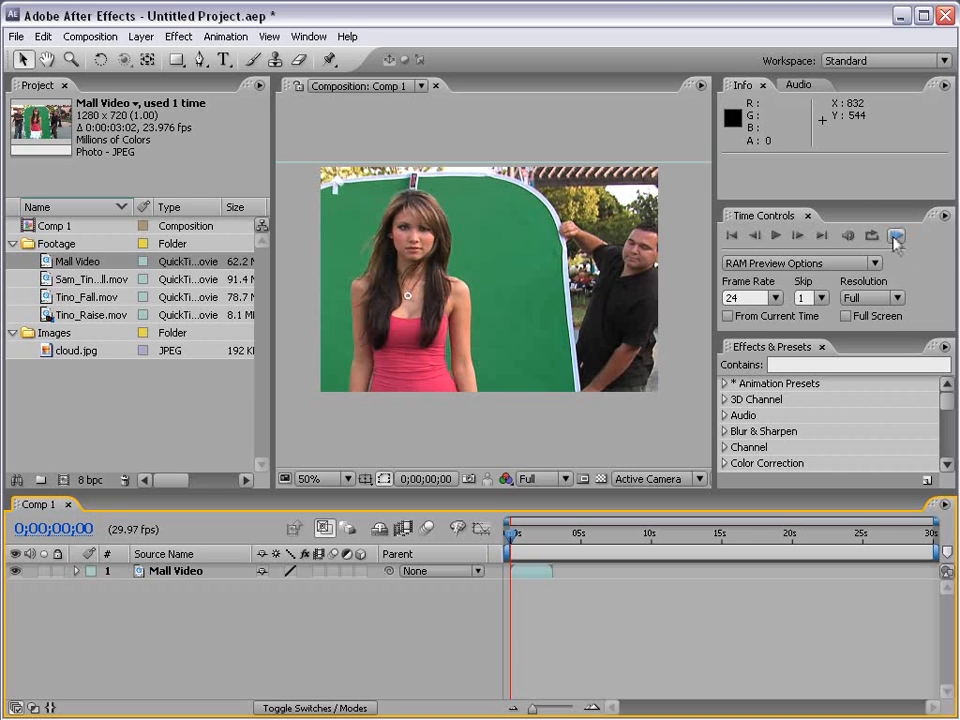
Step: Run and stop a RAM preview, then pull the work area end near the layer start
click(898, 236)
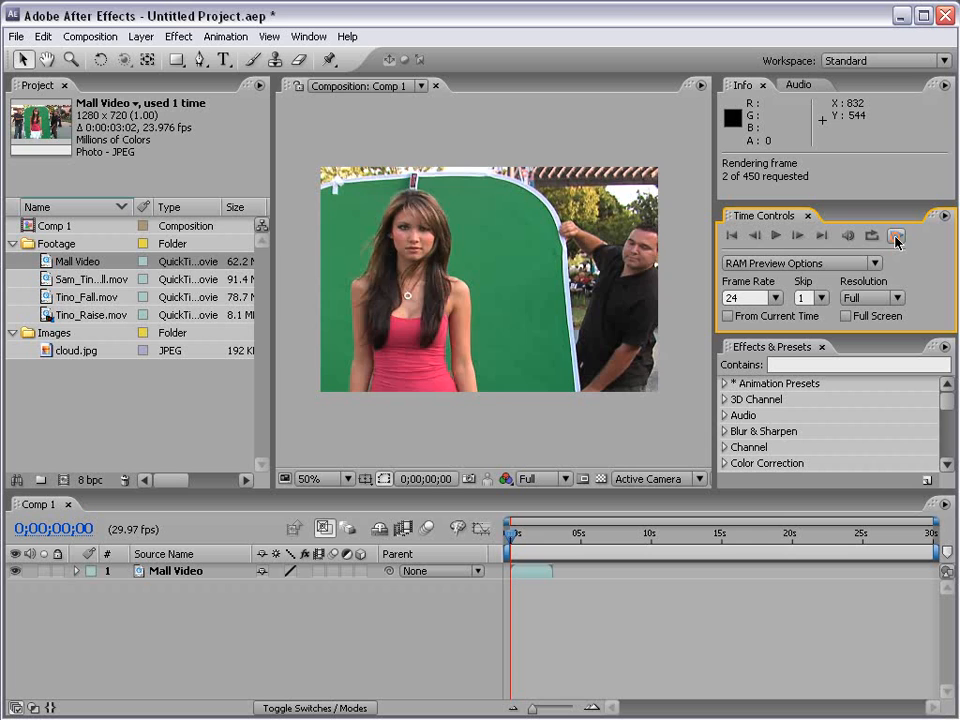
click(904, 236)
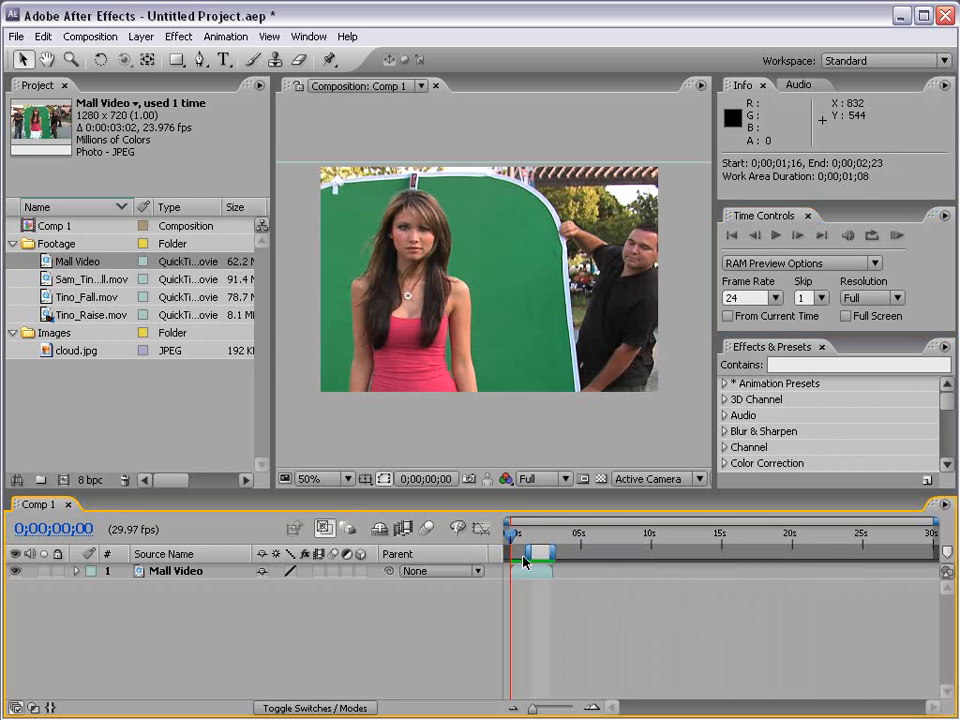
click(904, 236)
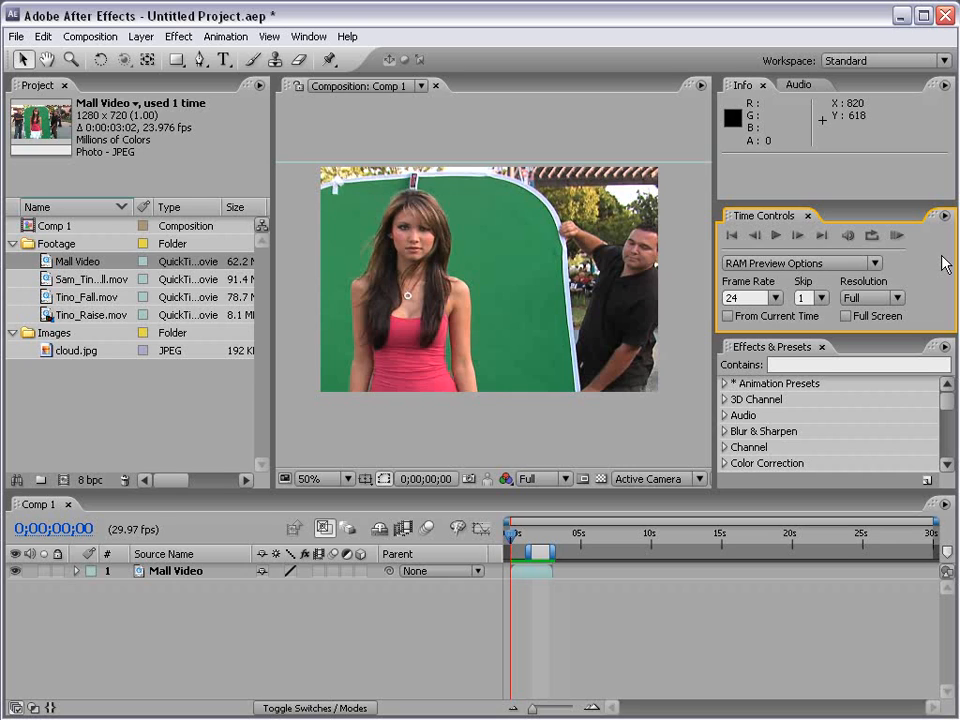
Step: Set RAM preview to 24 fps, Skip 0, and Resolution Auto after trying Half and Quarter
click(772, 298)
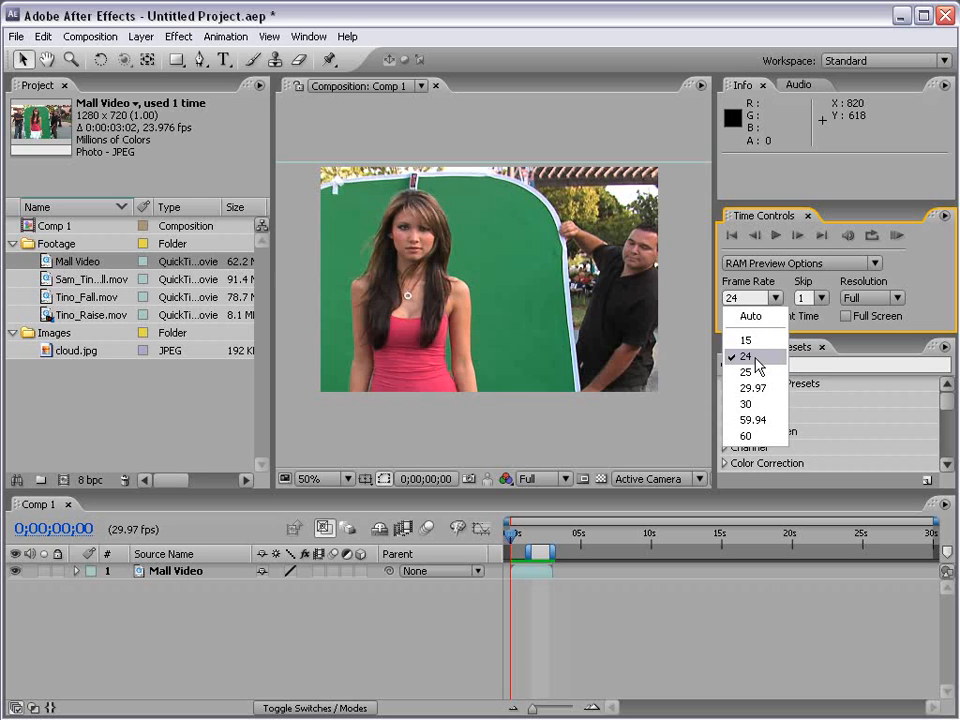
click(748, 356)
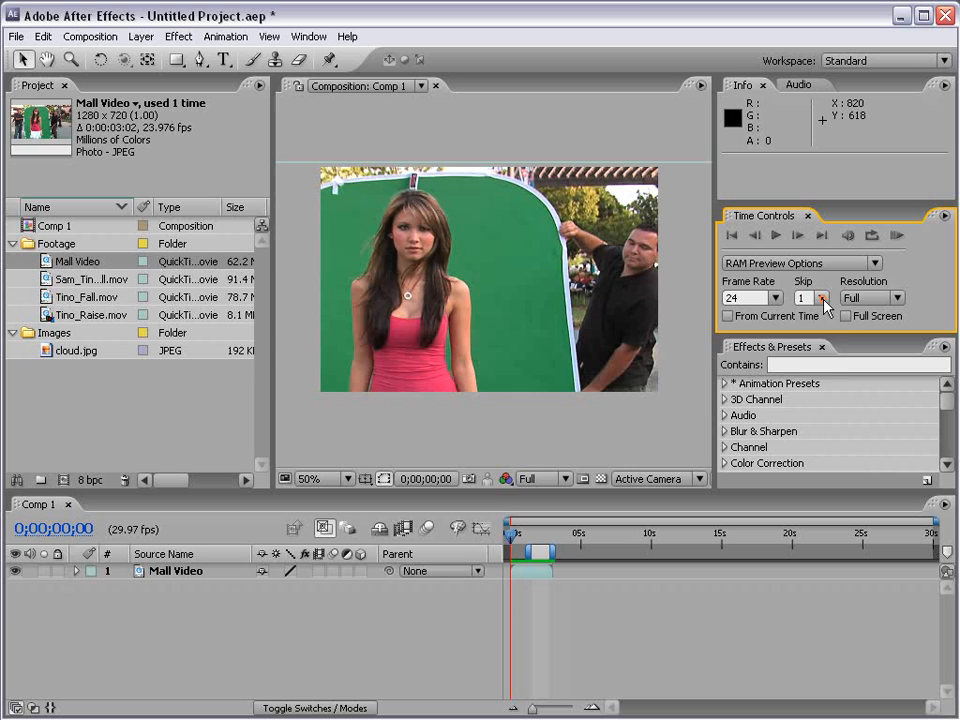
click(822, 302)
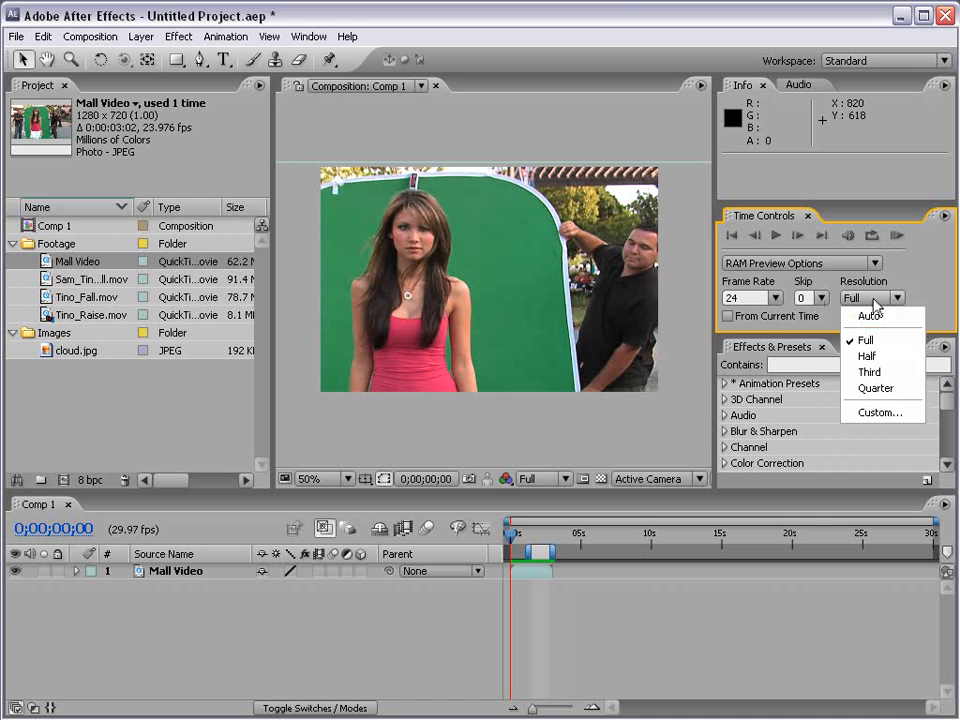
click(868, 356)
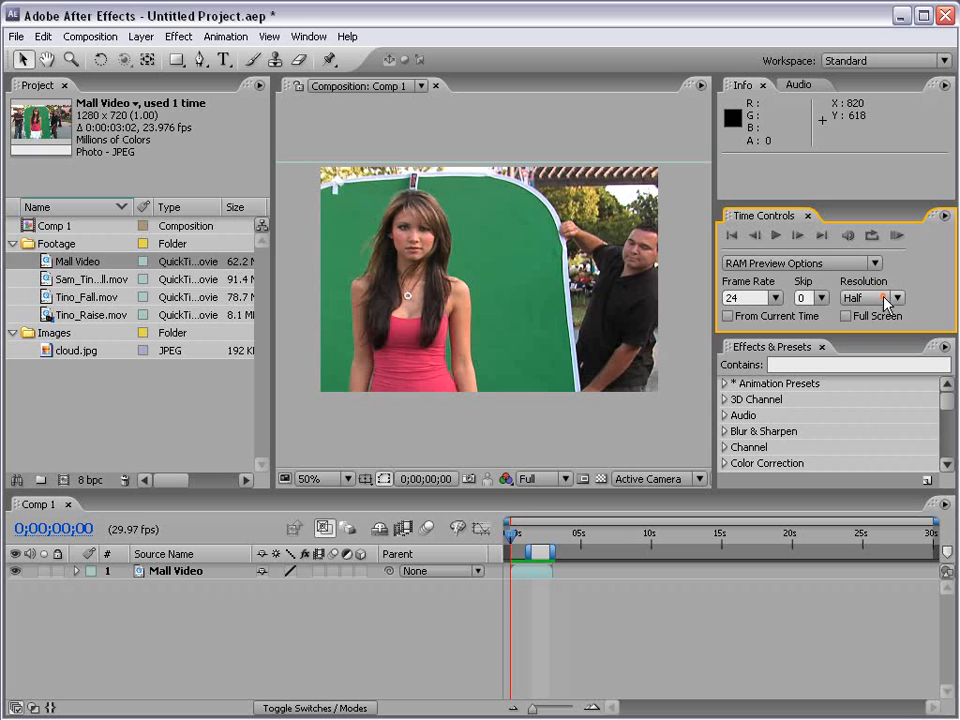
click(896, 298)
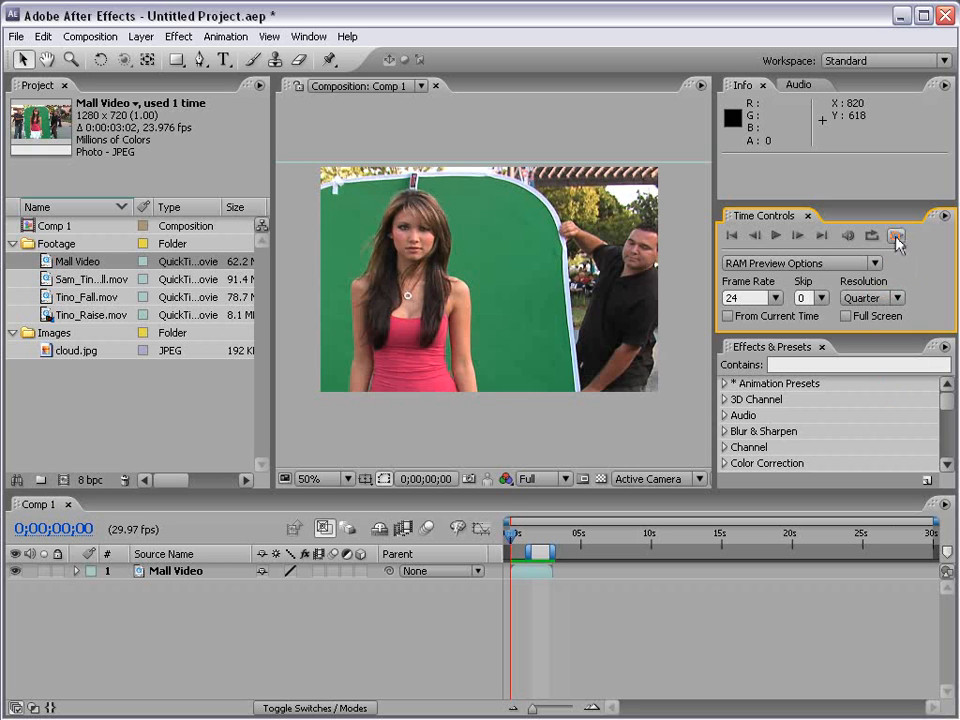
click(896, 236)
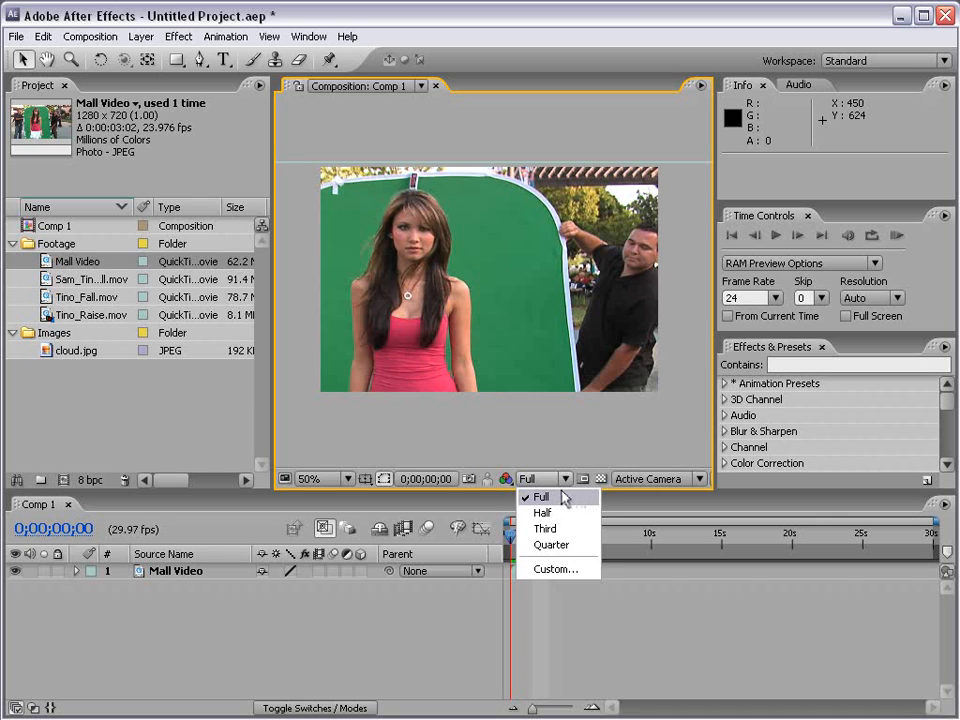
mouse_move(548, 512)
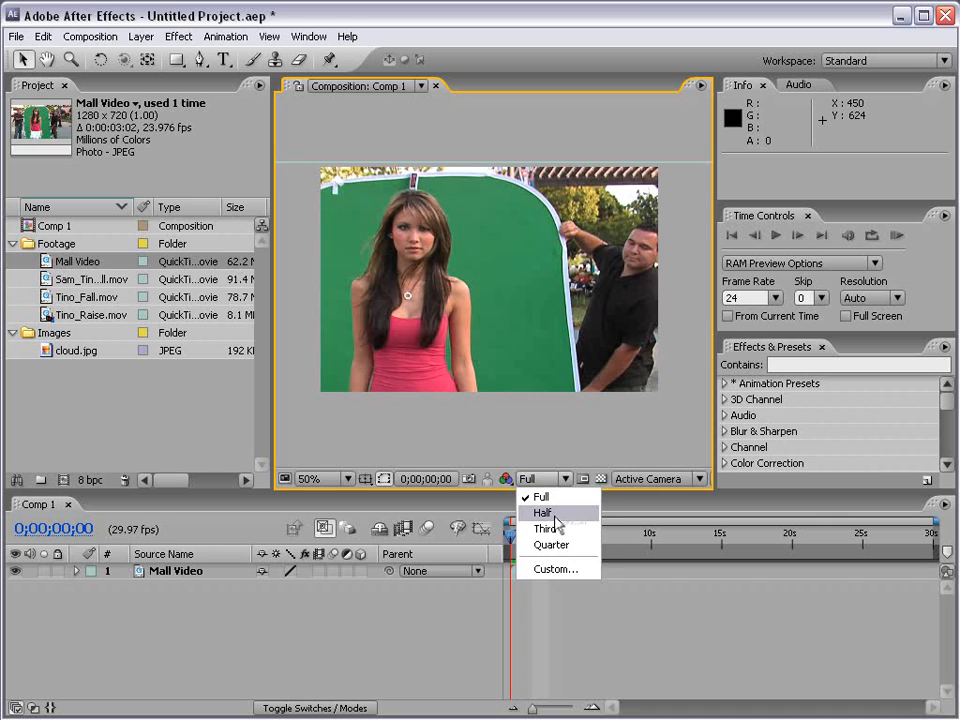
Step: Switch the Composition viewer's resolution from Full to Half
click(540, 512)
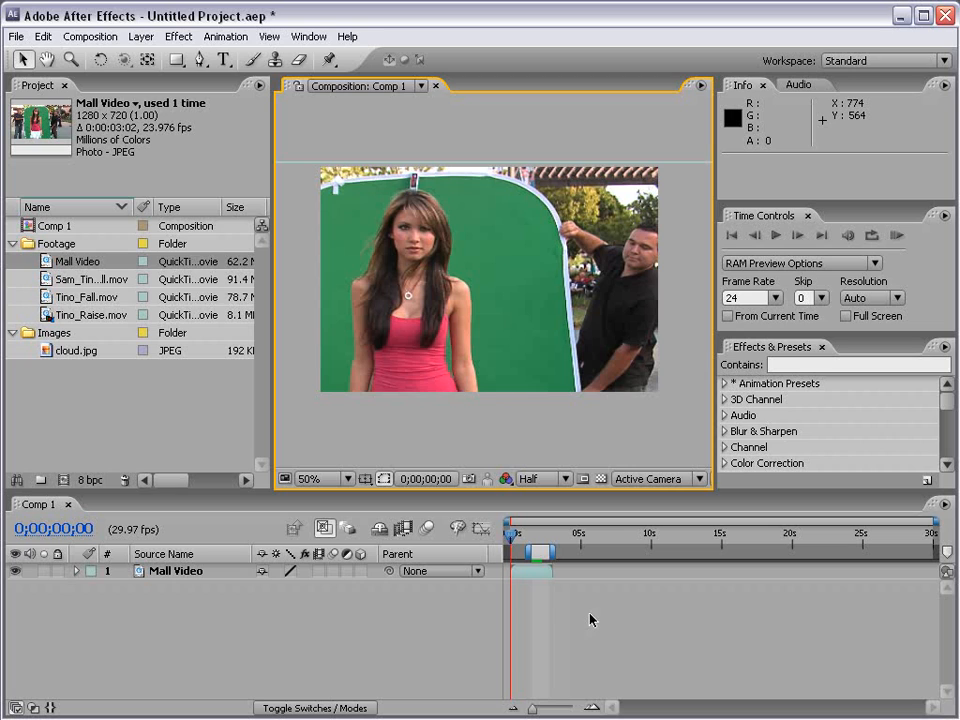
mouse_move(318, 444)
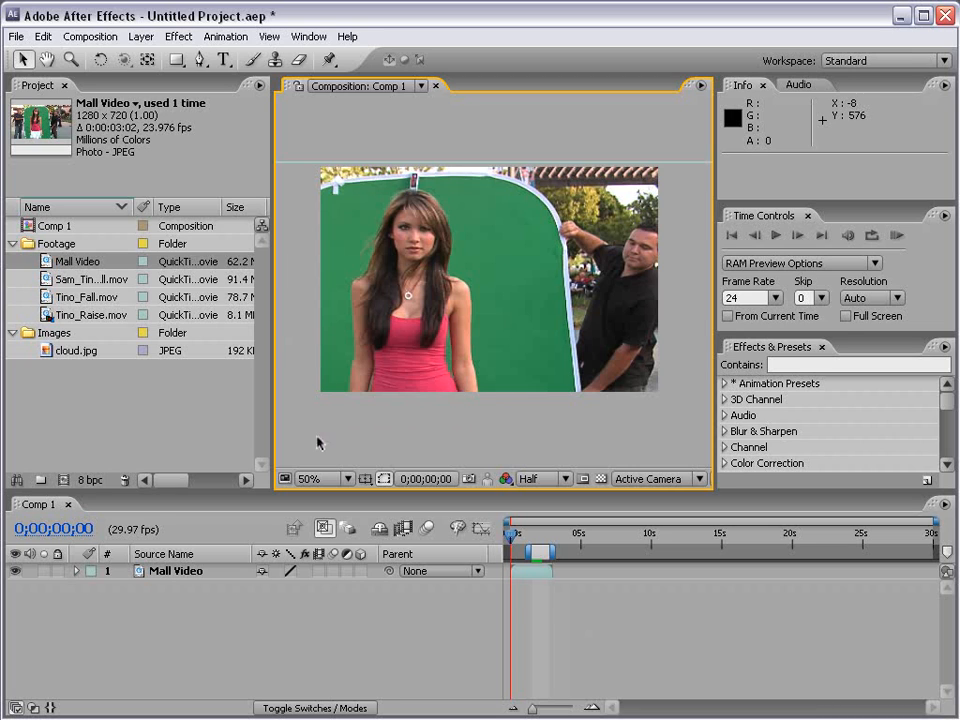
Step: Show the Workspace layout list at the top right, with Standard active
click(348, 478)
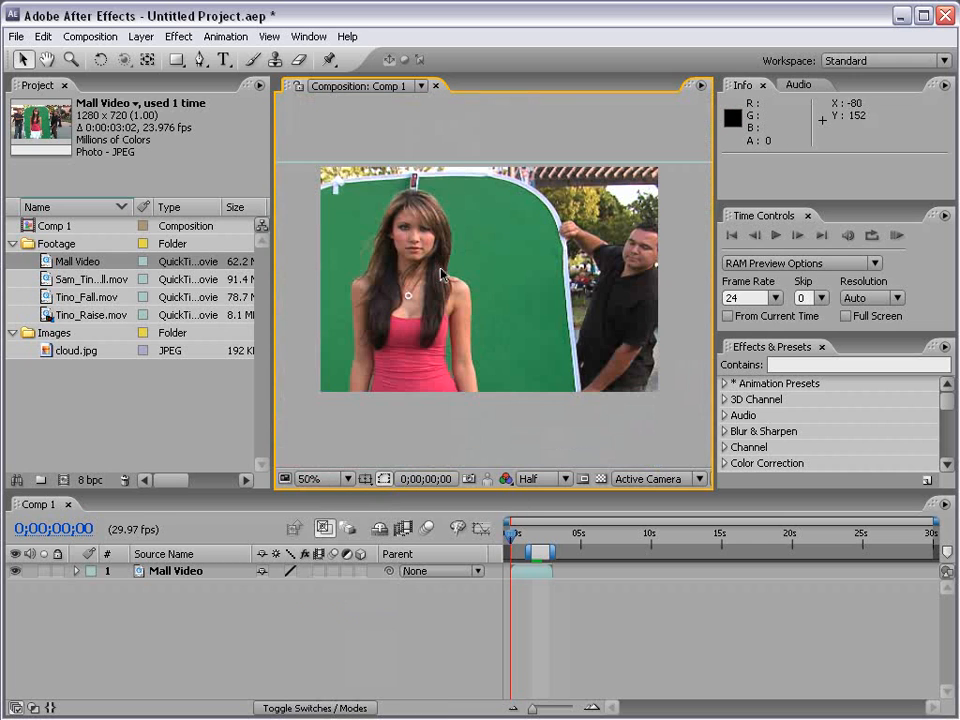
mouse_move(432, 240)
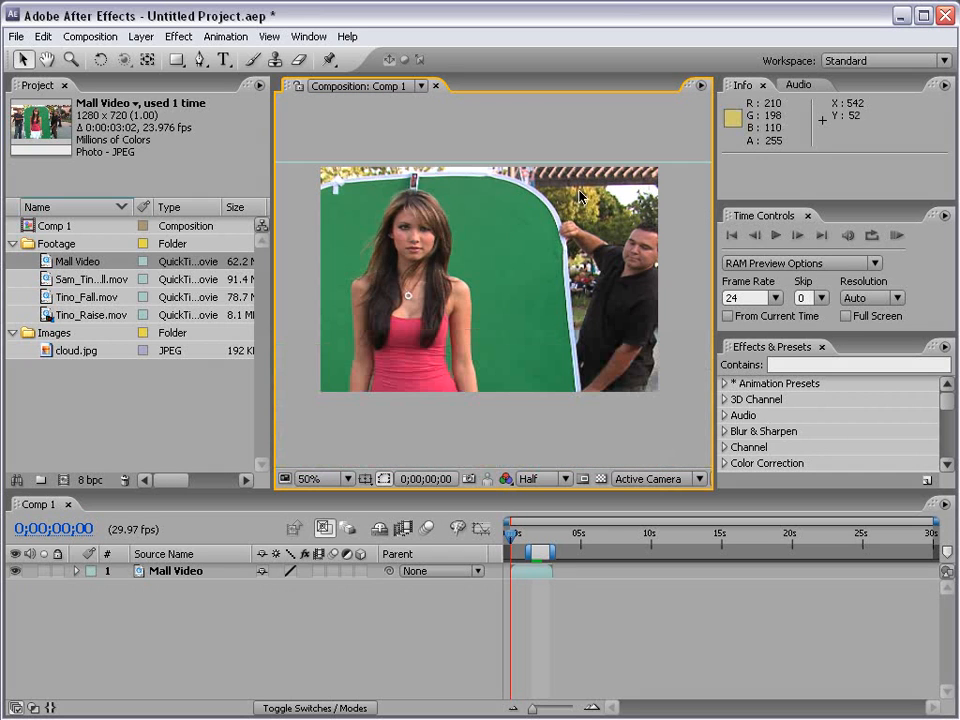
click(324, 62)
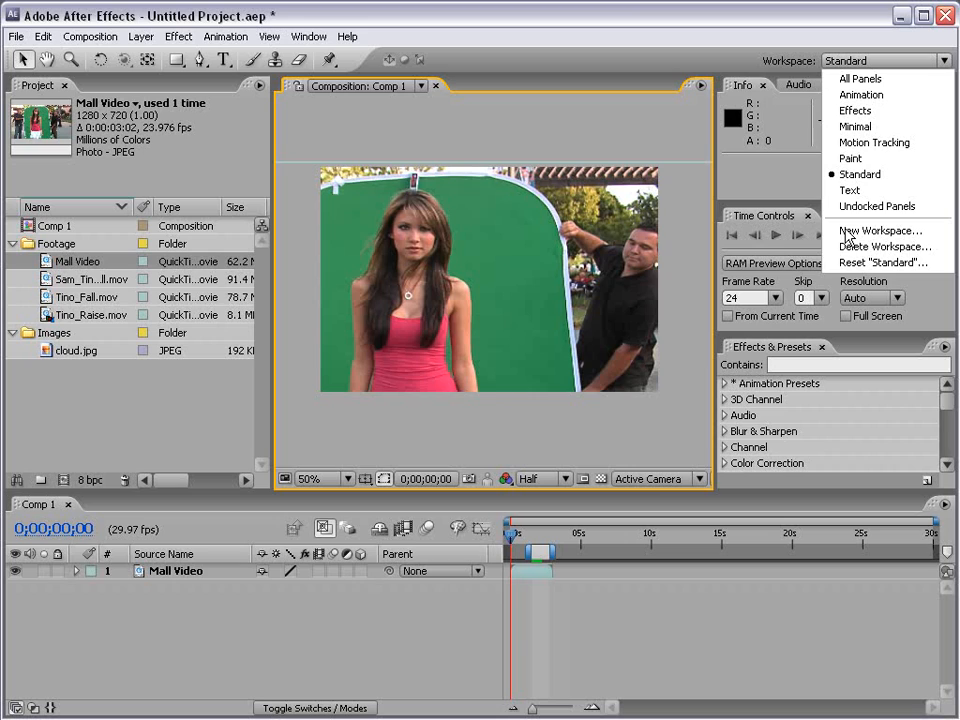
mouse_move(464, 90)
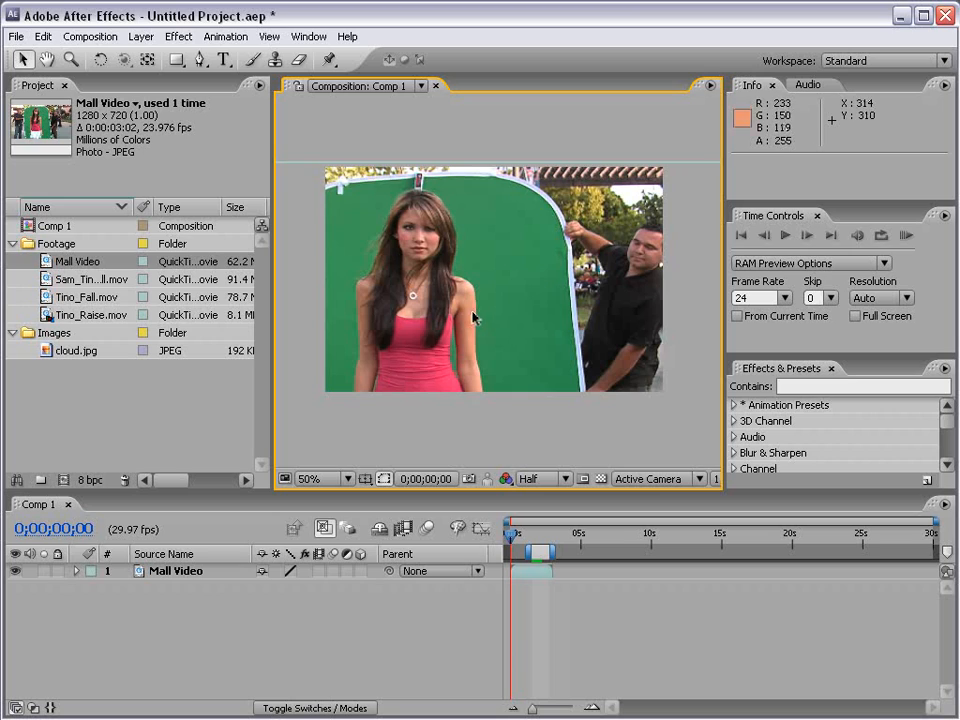
mouse_move(444, 318)
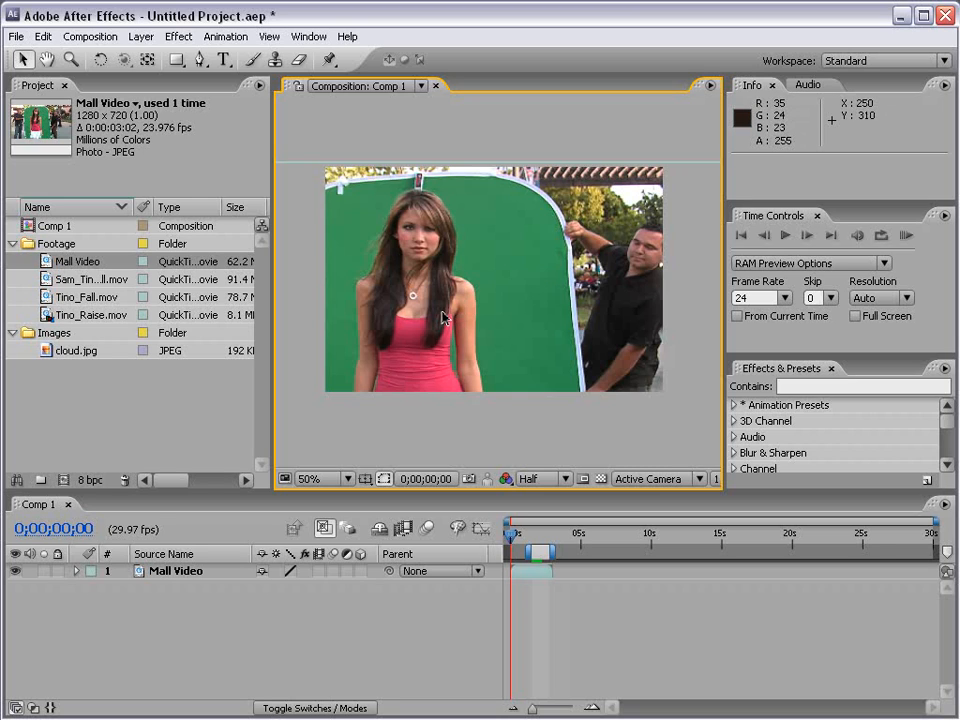
mouse_move(318, 296)
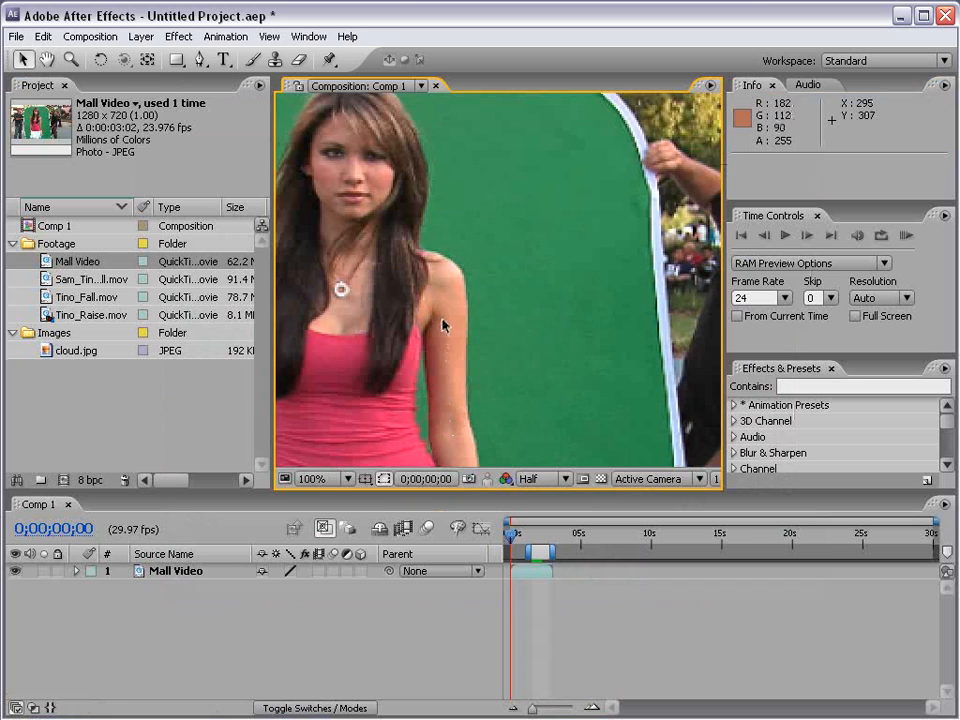
click(348, 480)
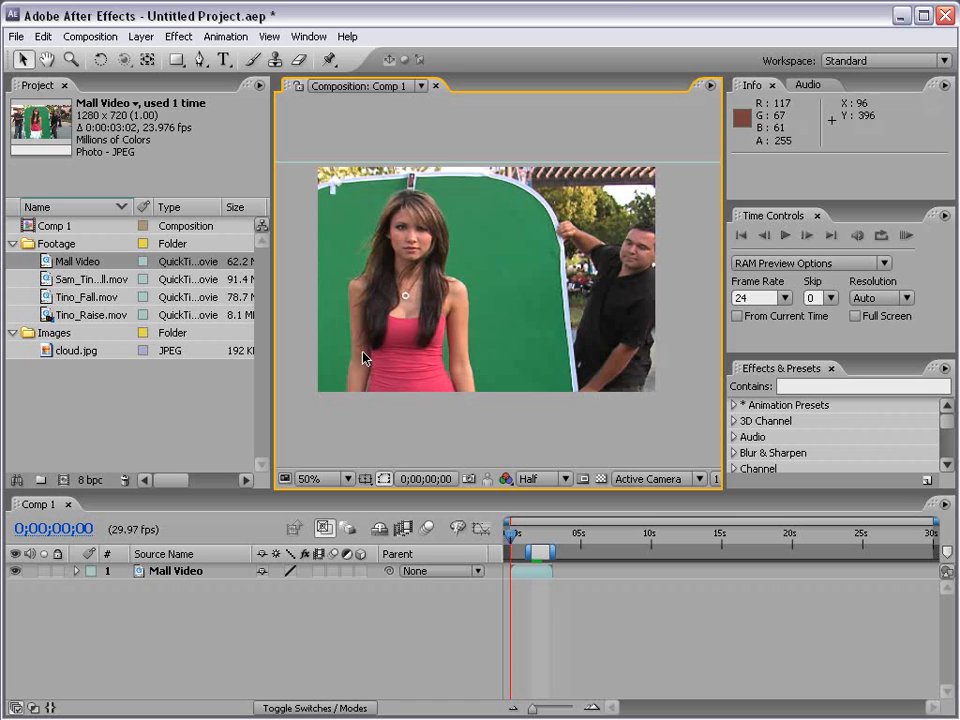
click(108, 36)
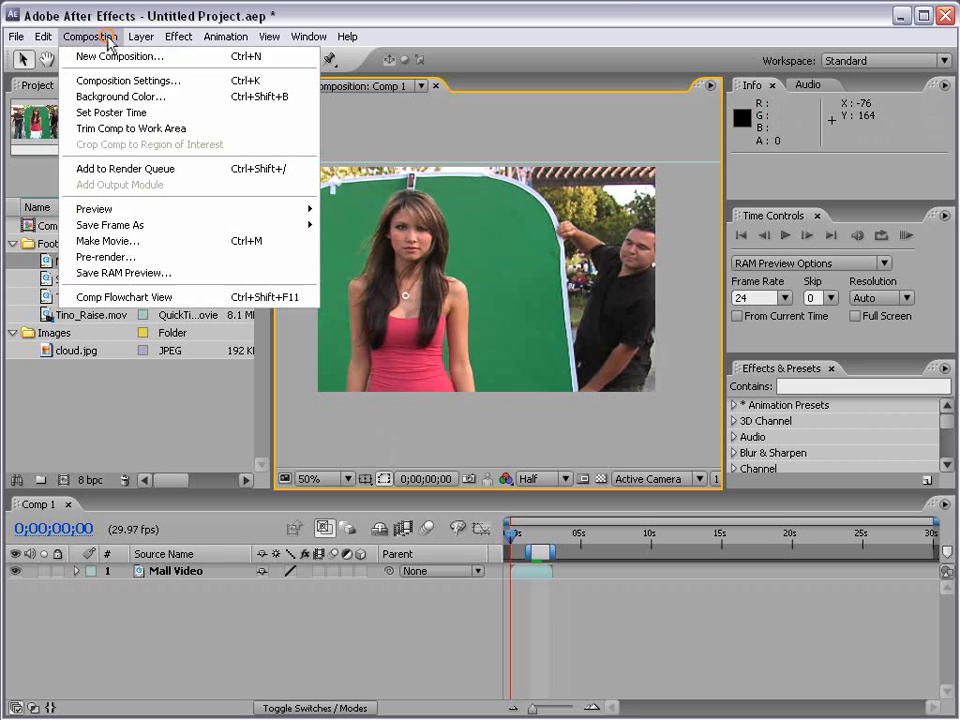
click(130, 82)
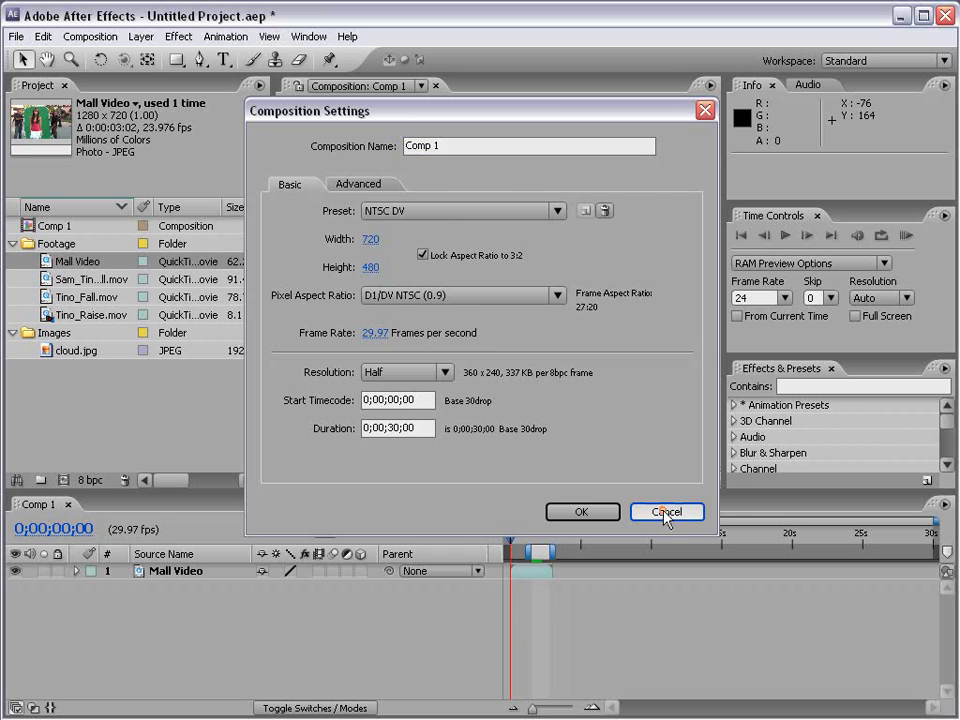
click(666, 512)
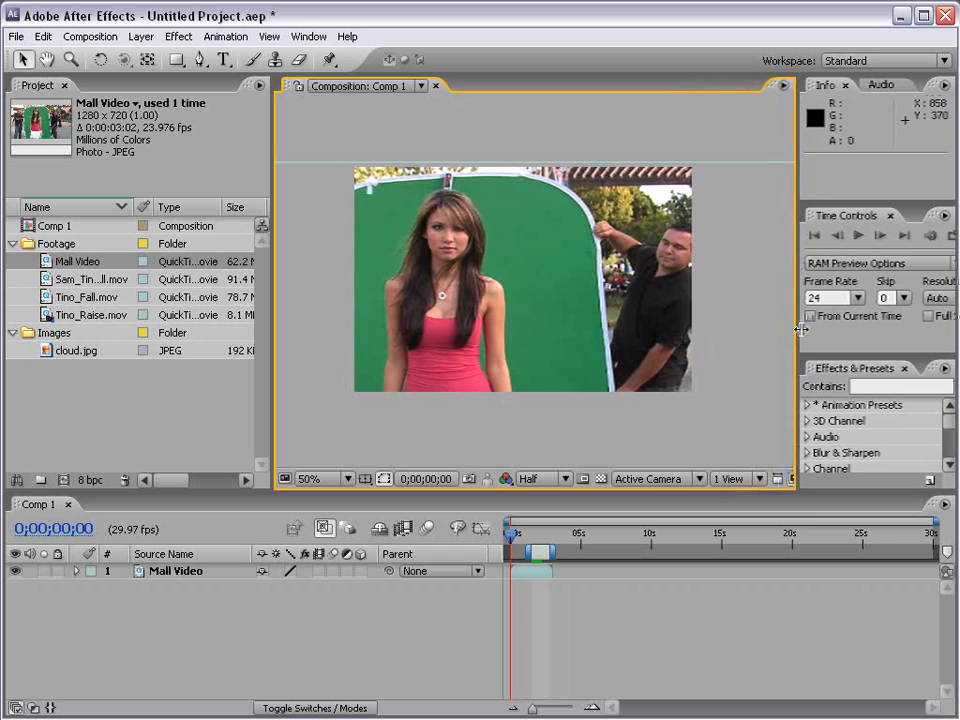
click(796, 478)
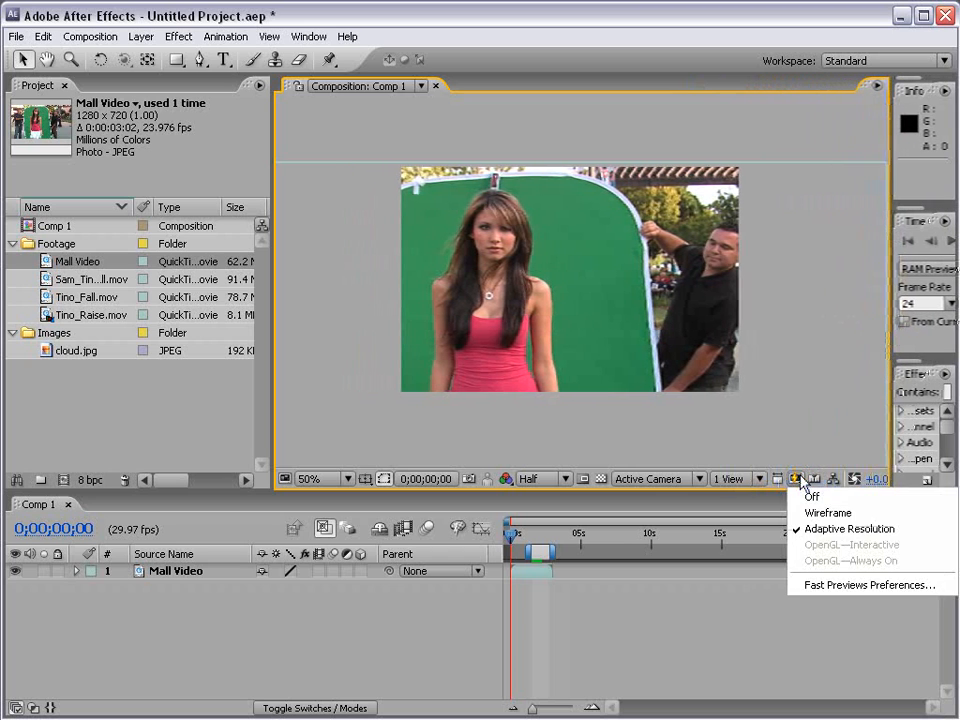
mouse_move(812, 498)
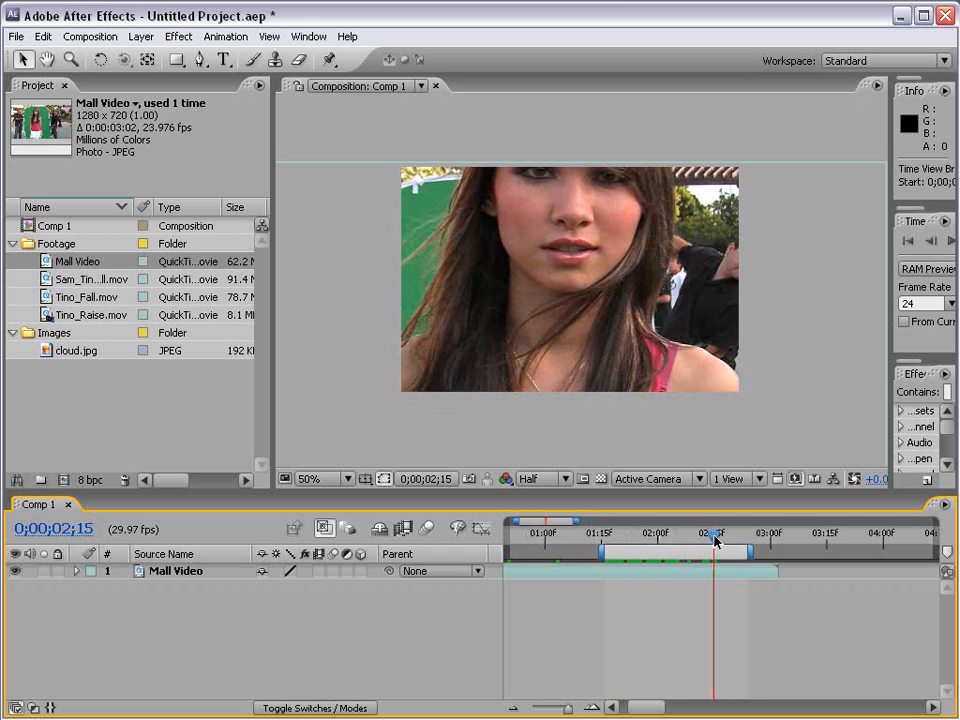
click(796, 480)
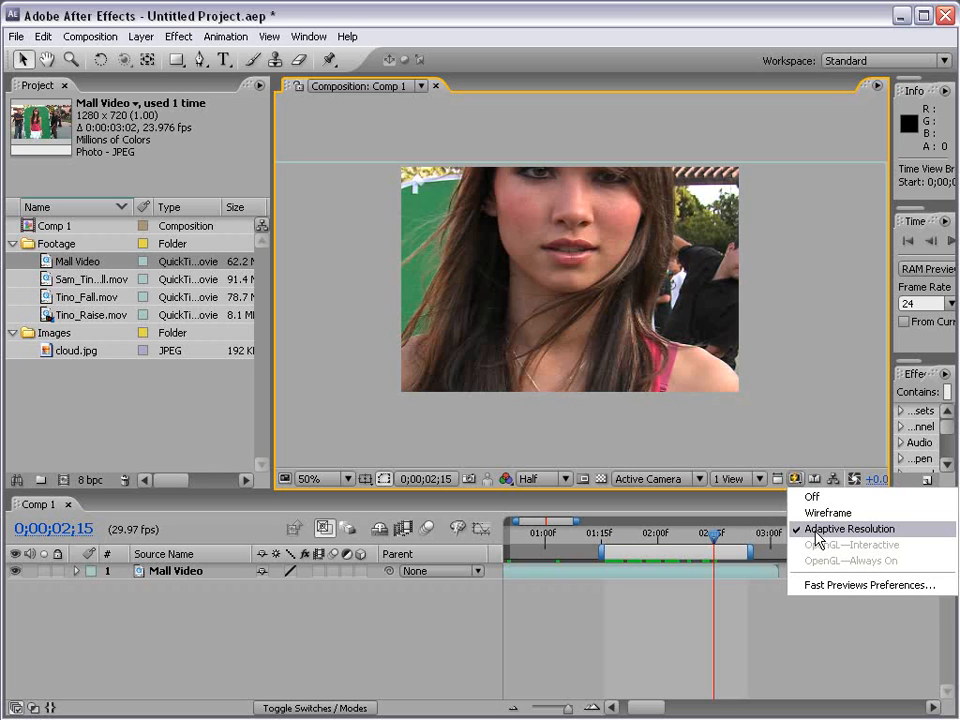
mouse_move(844, 536)
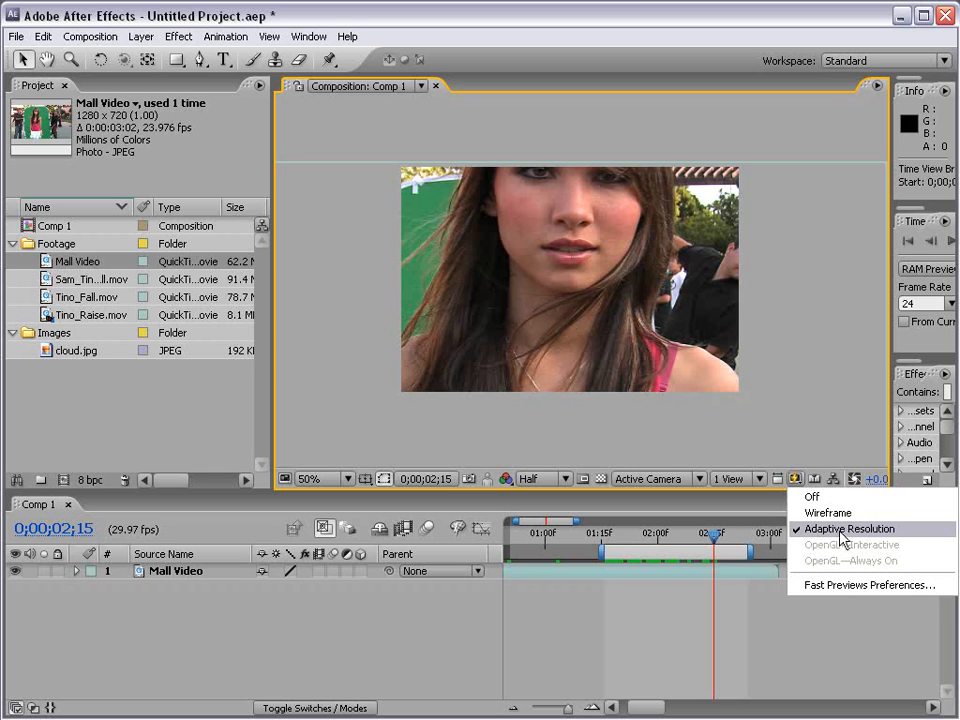
mouse_move(860, 536)
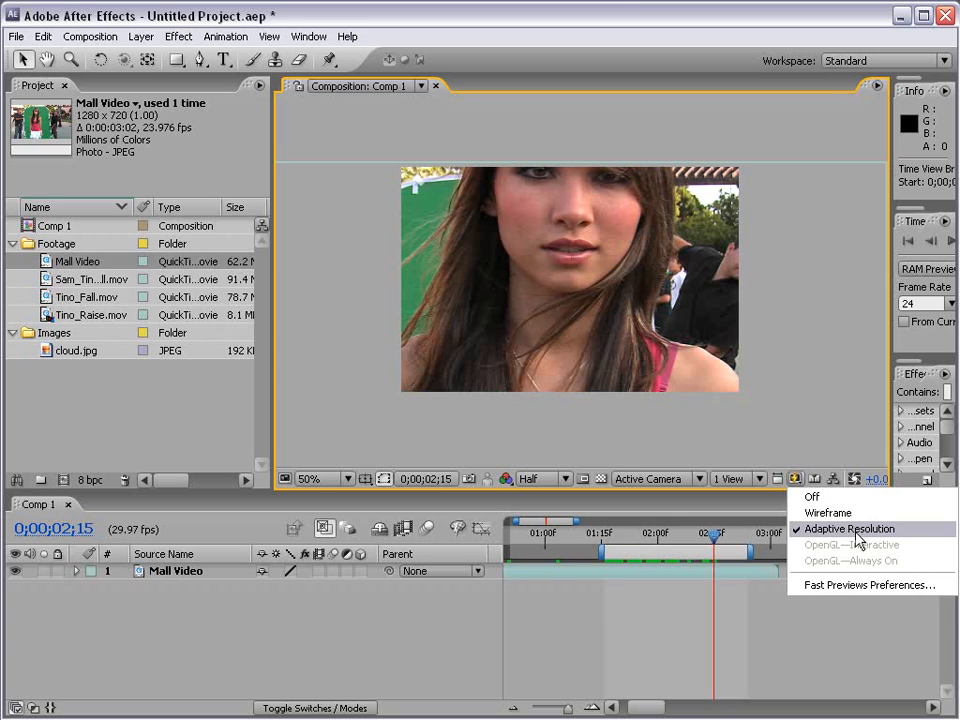
click(536, 478)
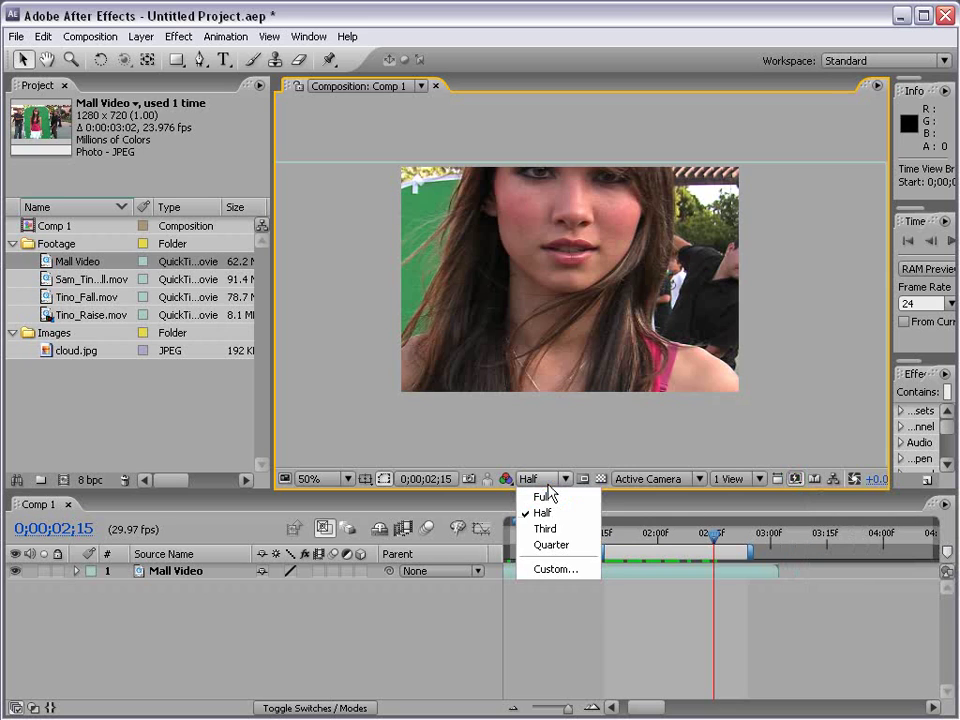
click(544, 496)
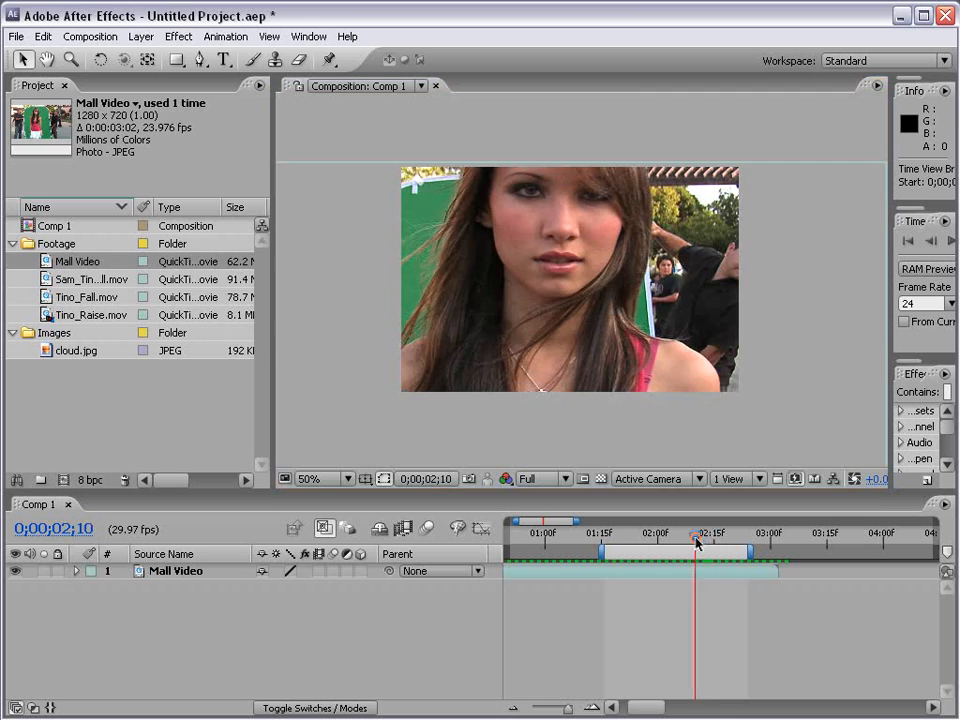
click(538, 478)
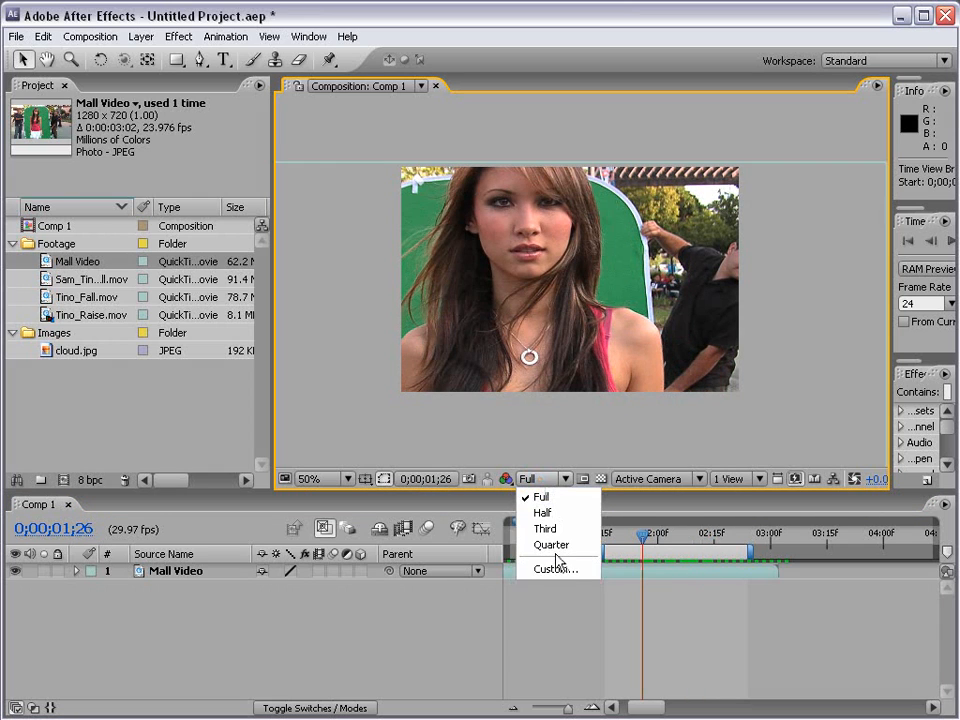
click(552, 544)
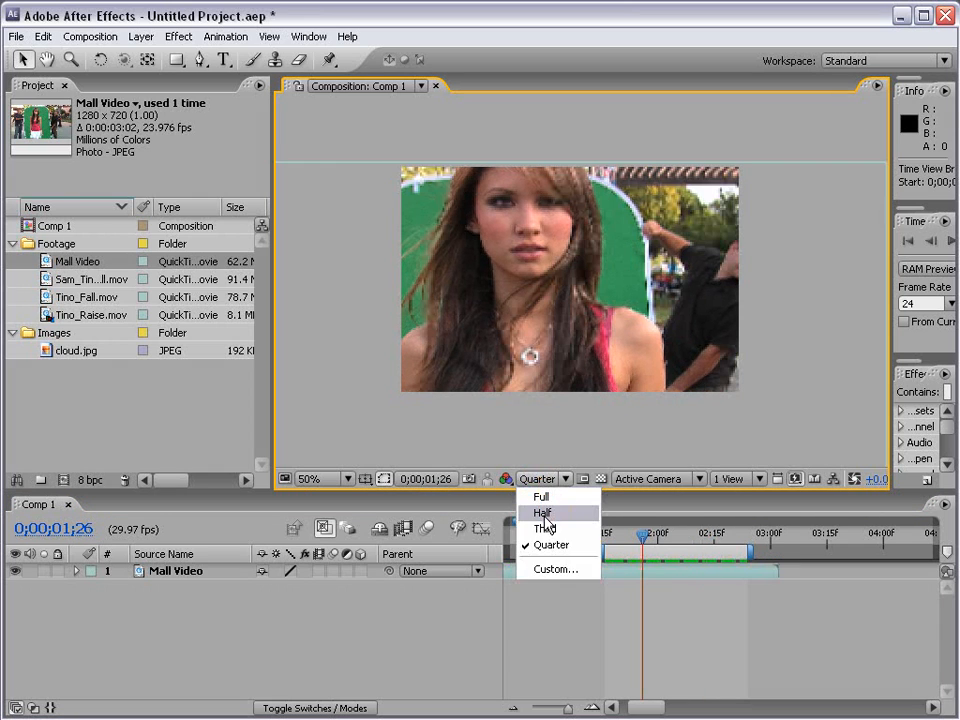
click(538, 512)
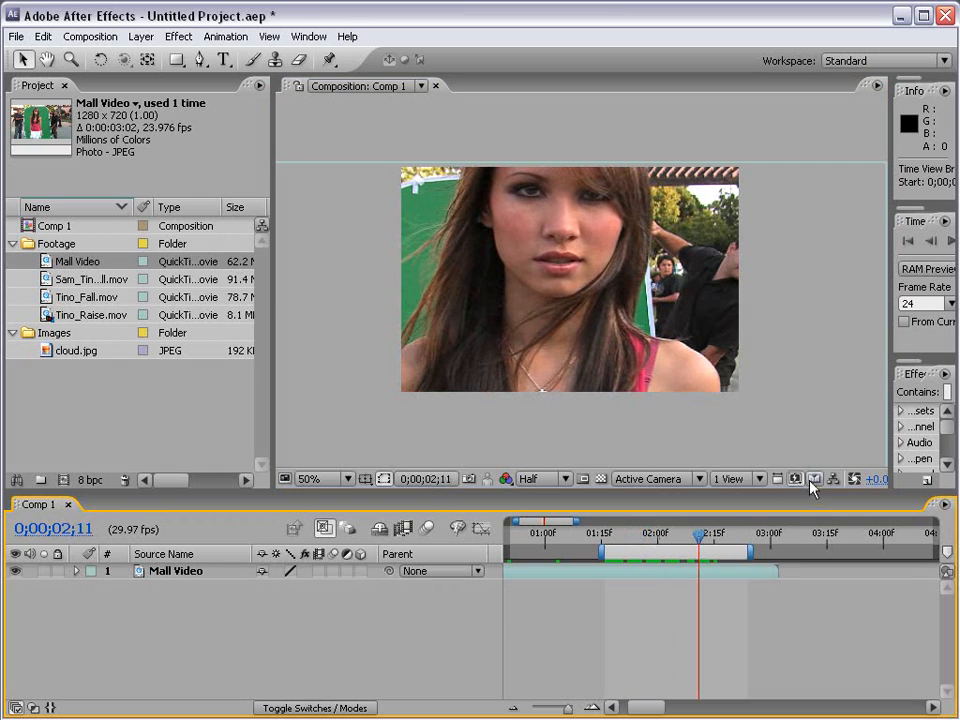
click(796, 478)
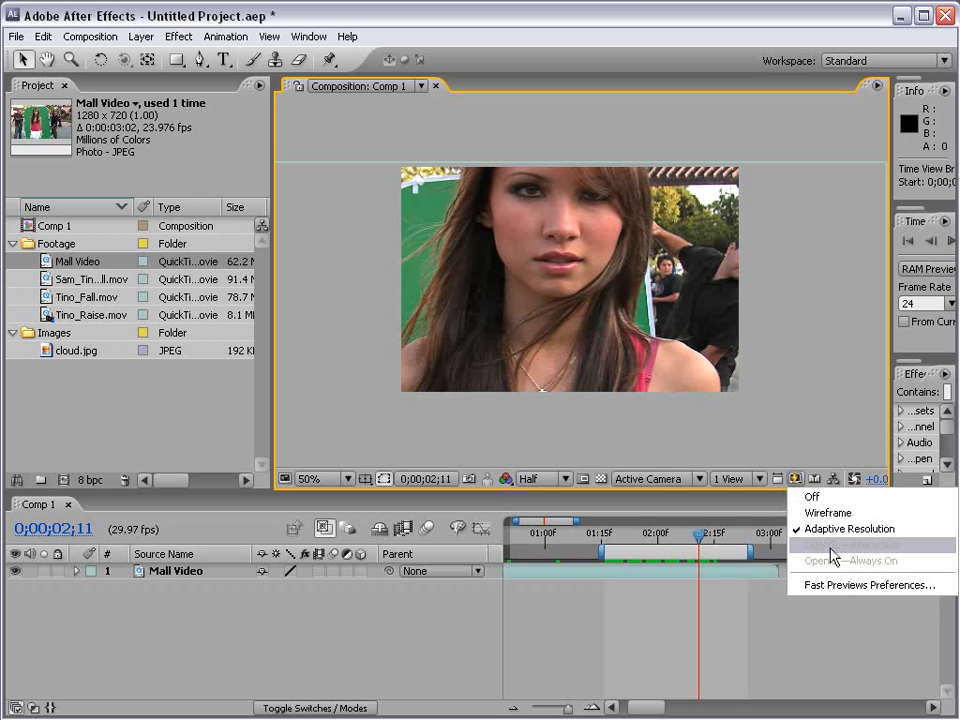
mouse_move(830, 536)
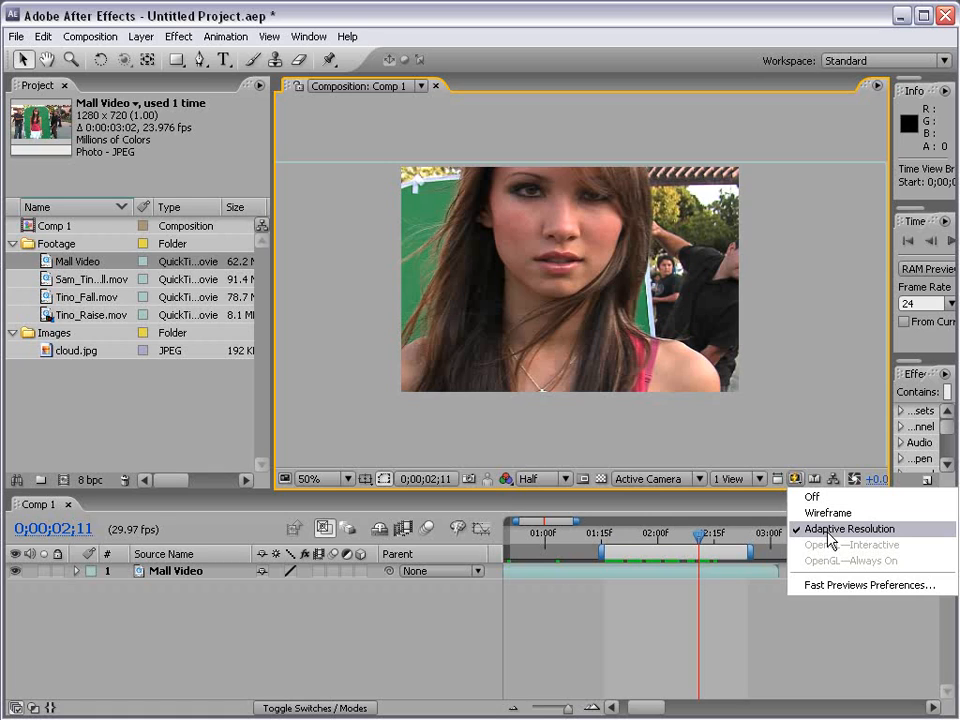
Step: Trim Comp 1 to its short work area via Trim Comp to Work Area
click(848, 528)
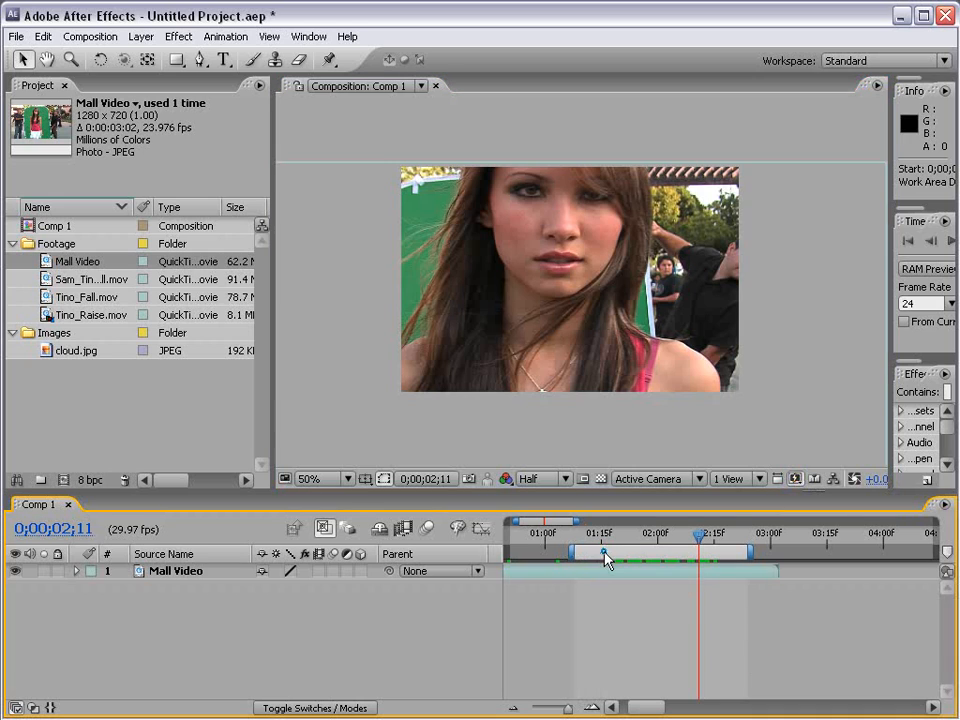
right_click(604, 556)
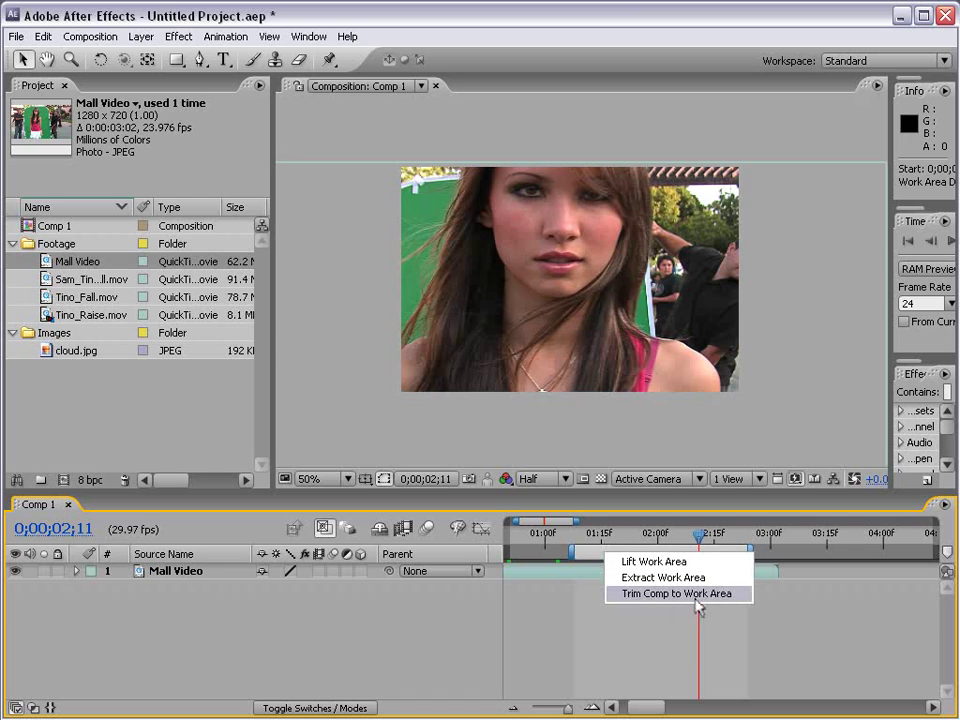
mouse_move(748, 608)
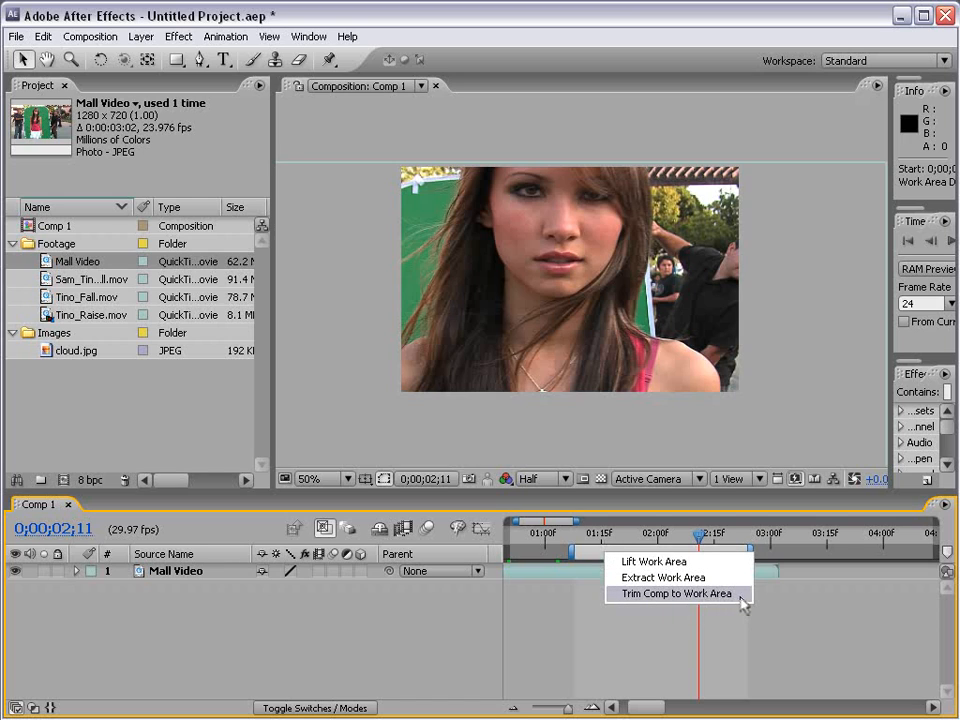
click(676, 594)
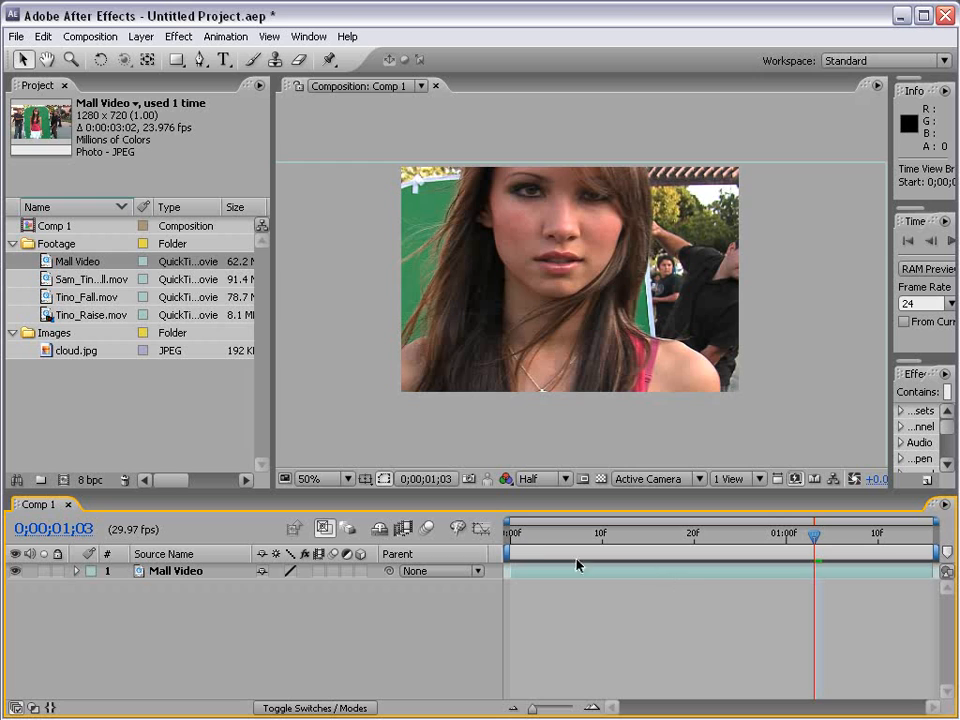